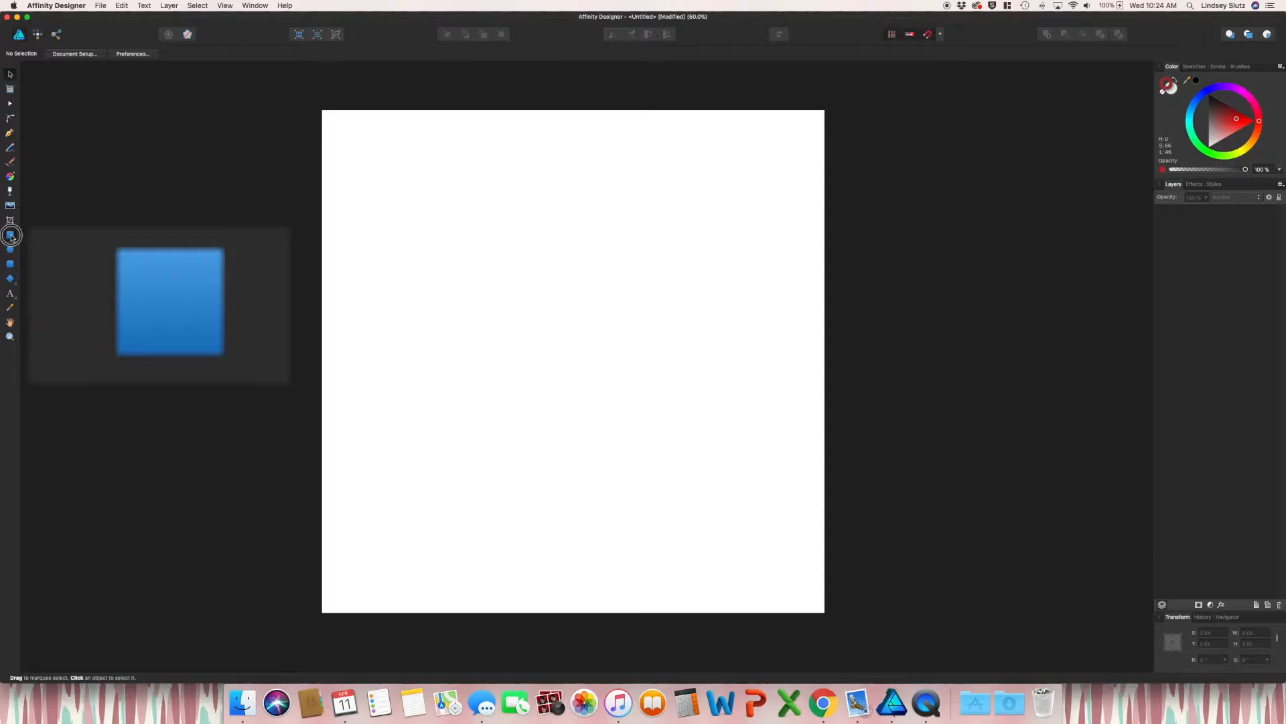
- Cover the whole page with a rectangle filled light blue as the background
{"action": "left_click", "coordinate": [10, 235]}
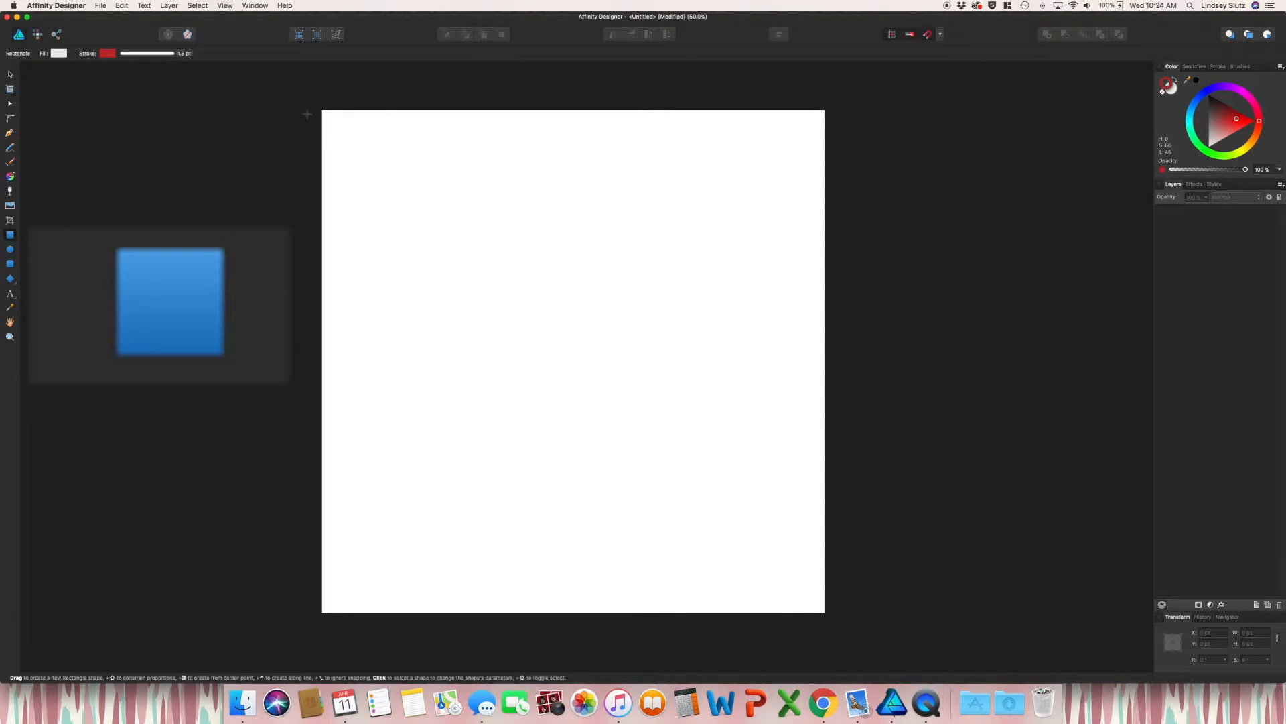
{"action": "left_click_drag", "start_coordinate": [321, 109], "coordinate": [836, 622]}
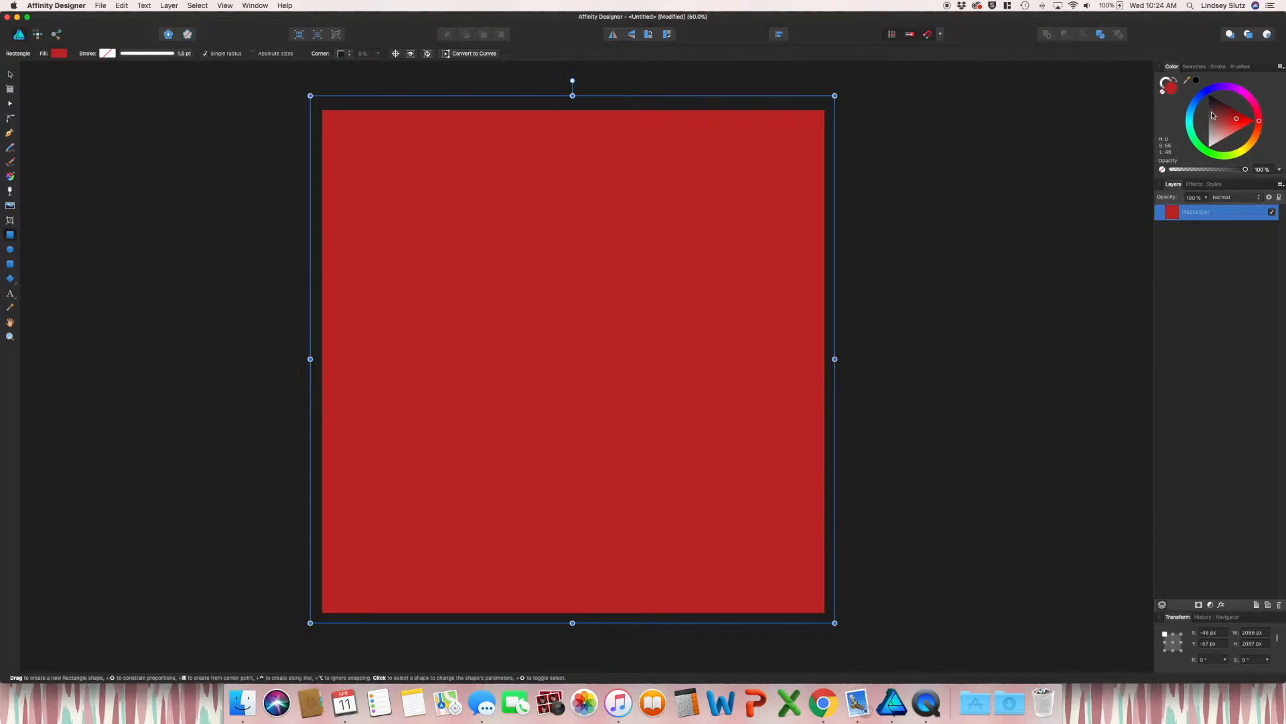
{"action": "left_click", "coordinate": [1220, 110]}
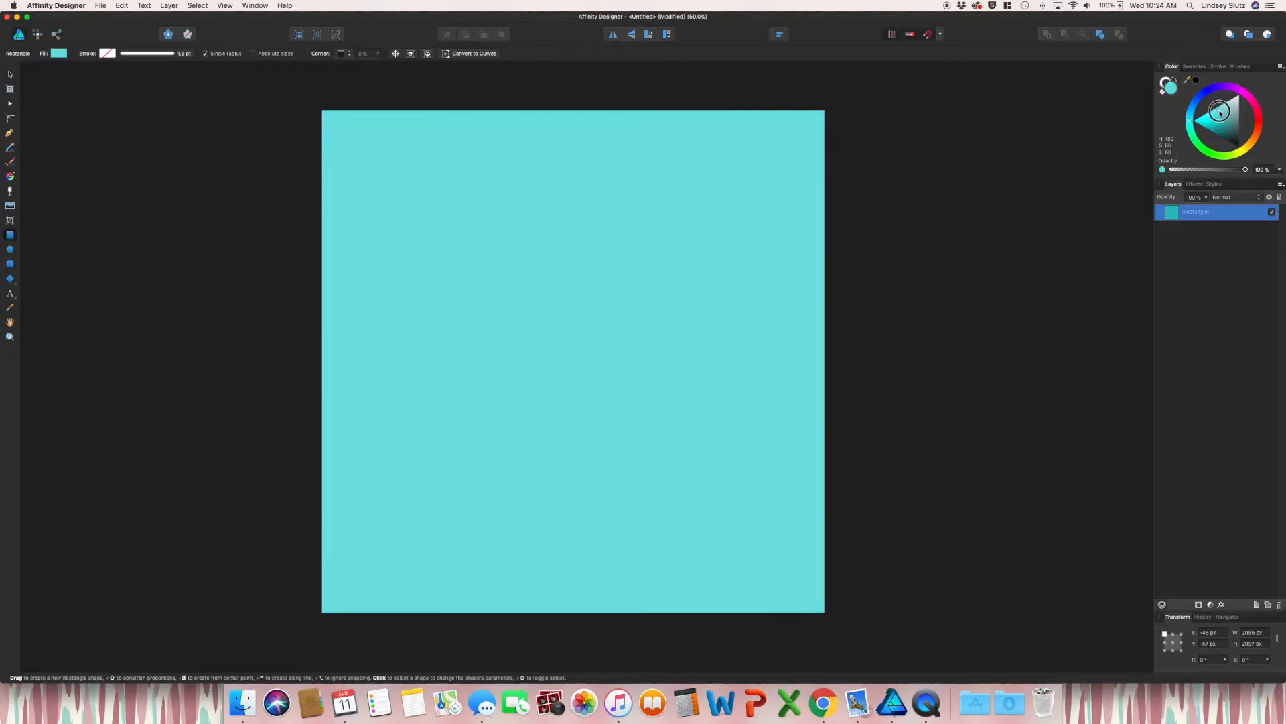
{"action": "left_click", "coordinate": [1219, 113]}
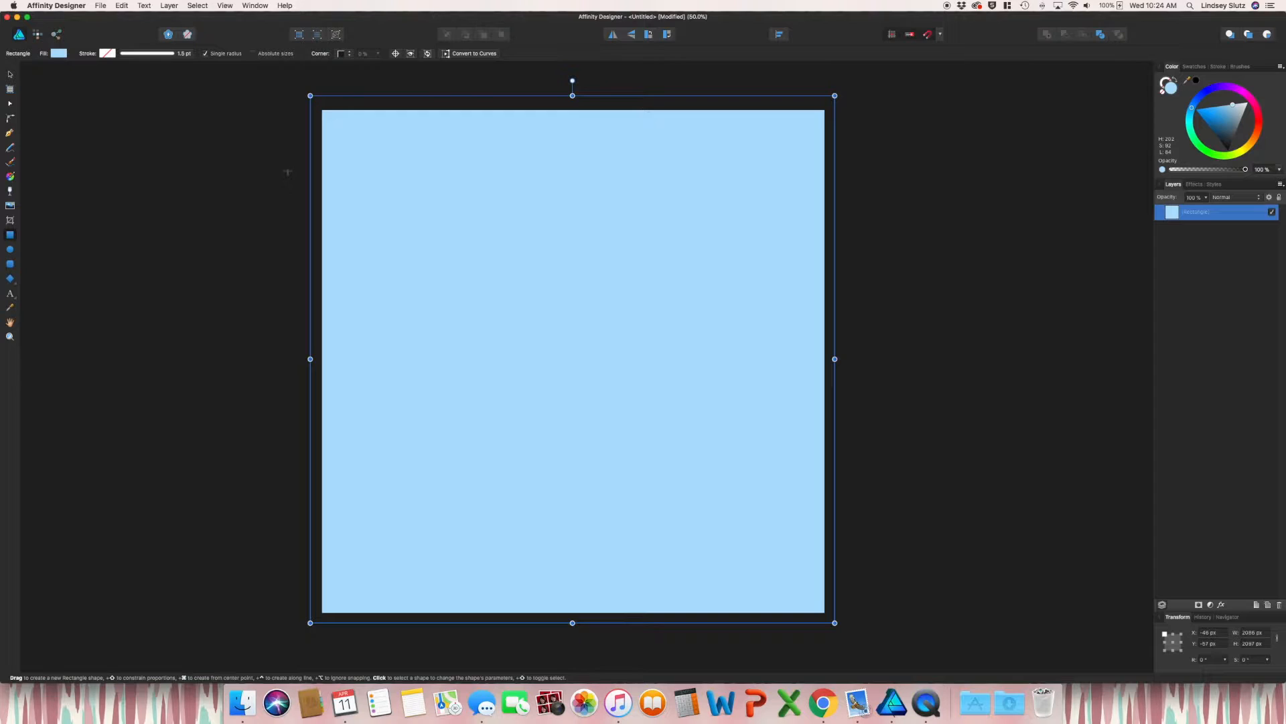
{"action": "mouse_move", "coordinate": [323, 181]}
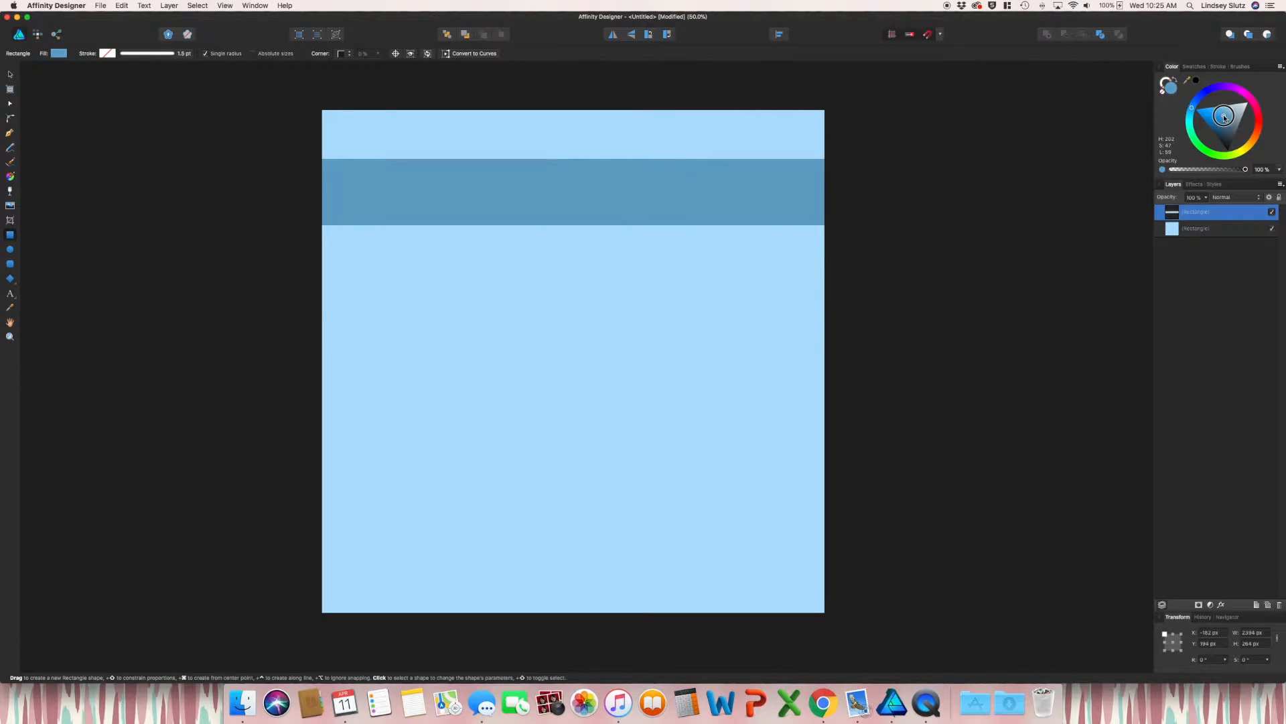
- Colour the upper horizontal stripe darker blue and lower its opacity to 75%
{"action": "left_click", "coordinate": [576, 190]}
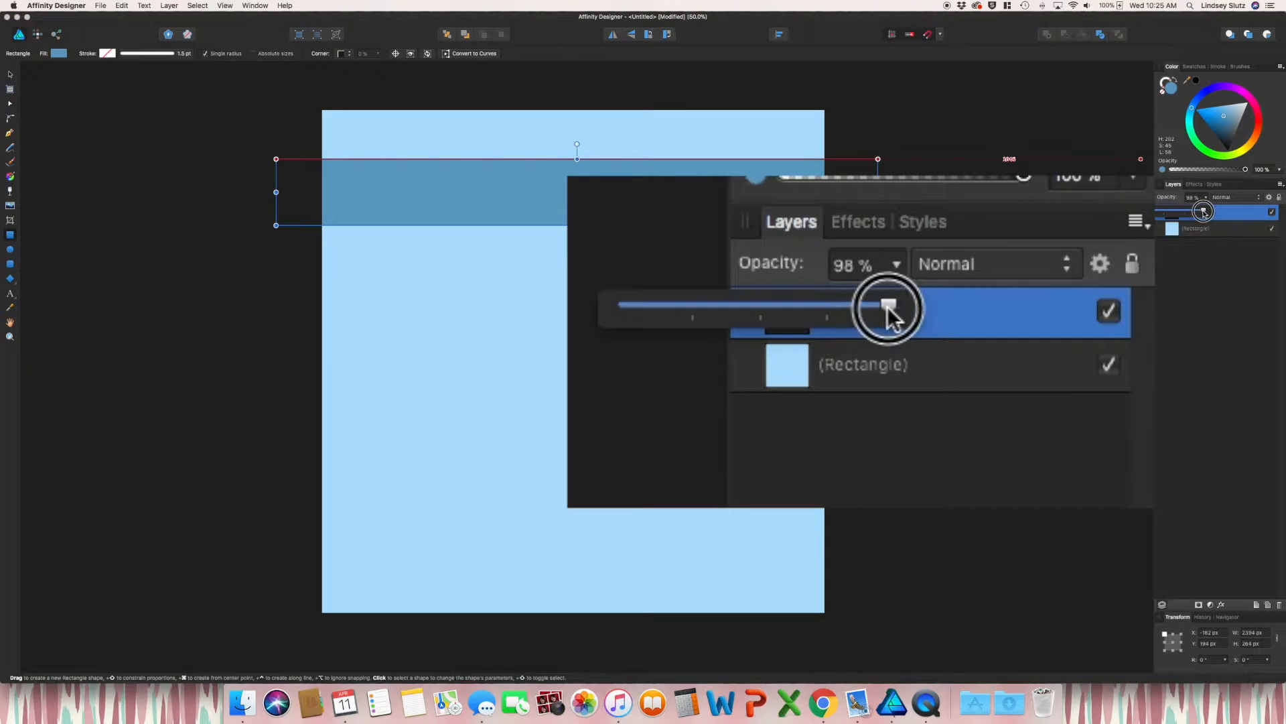
{"action": "left_click_drag", "start_coordinate": [885, 310], "coordinate": [824, 309]}
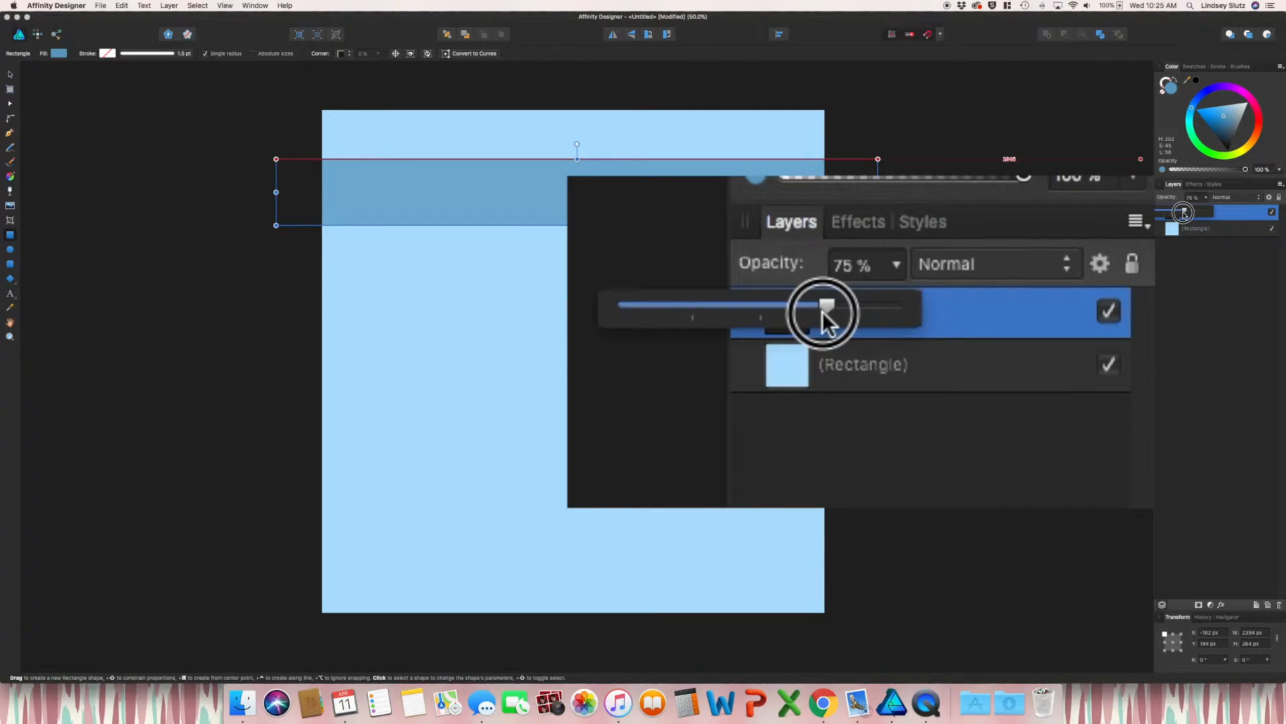
{"action": "left_click_drag", "start_coordinate": [827, 310], "coordinate": [823, 305]}
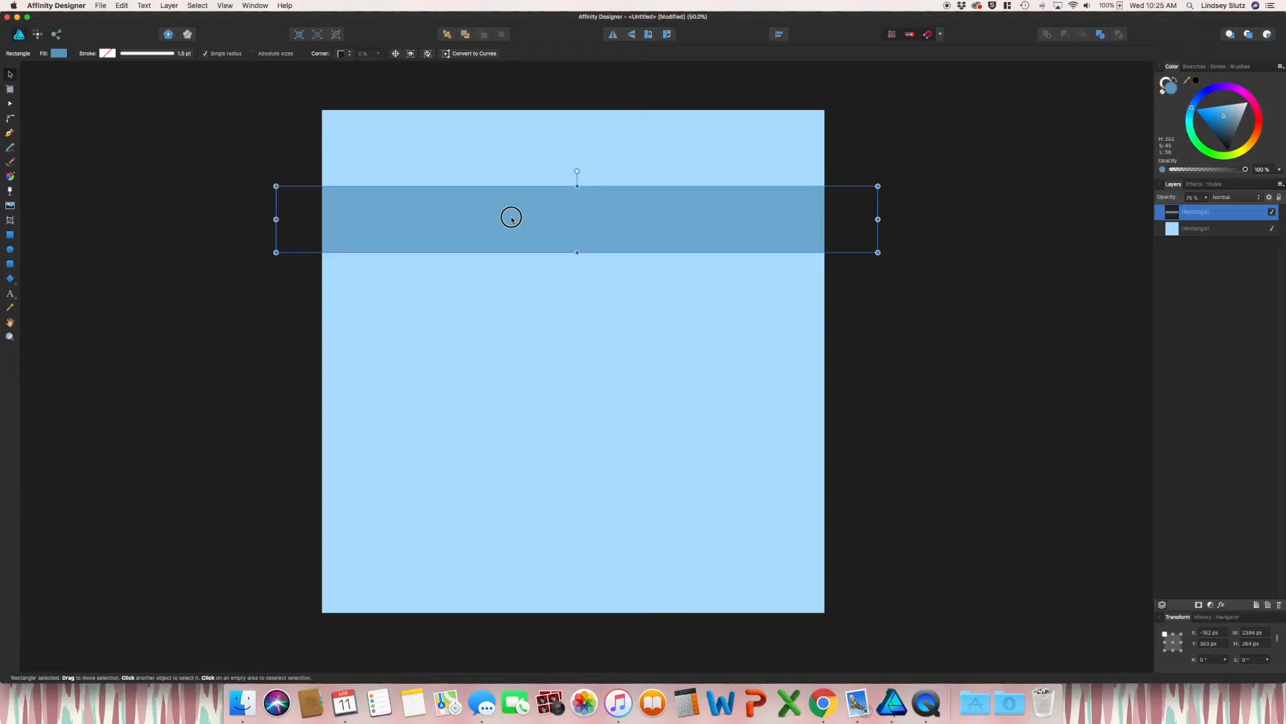
- Copy the blue stripe lower and add a thin translucent white stripe midway between them
{"action": "left_click_drag", "start_coordinate": [511, 217], "coordinate": [531, 476]}
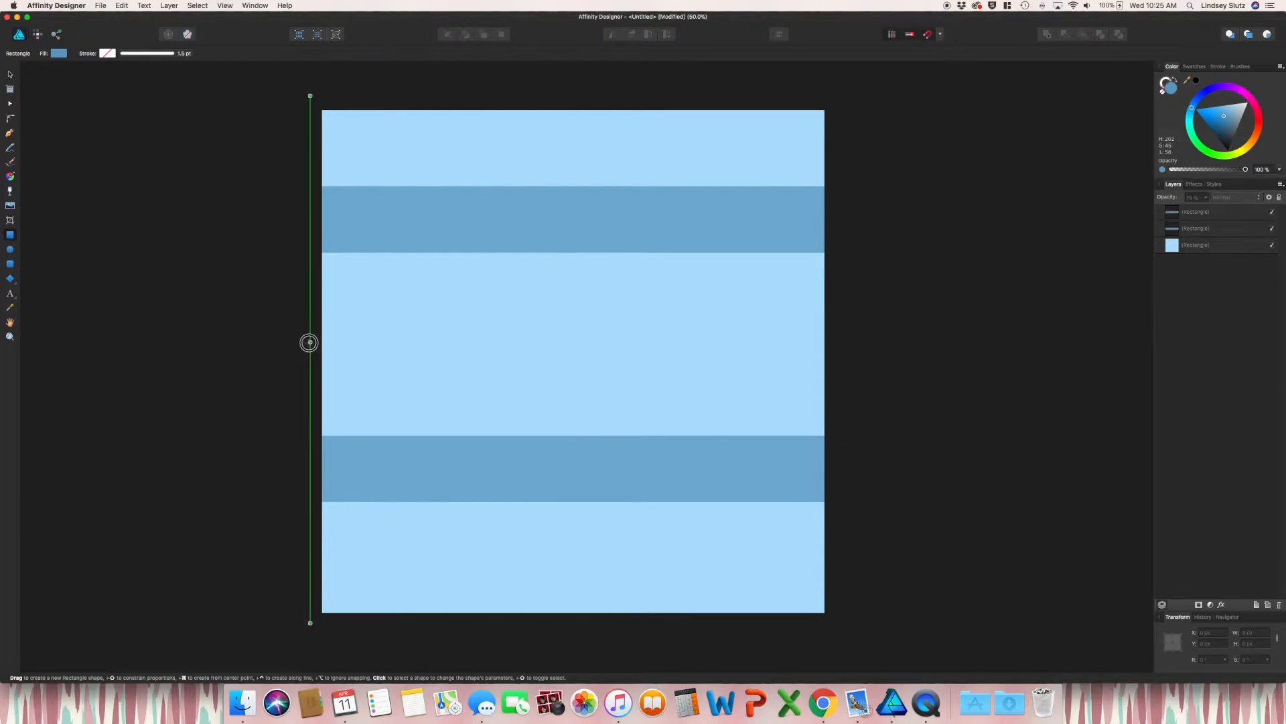
{"action": "left_click_drag", "start_coordinate": [309, 341], "coordinate": [902, 365]}
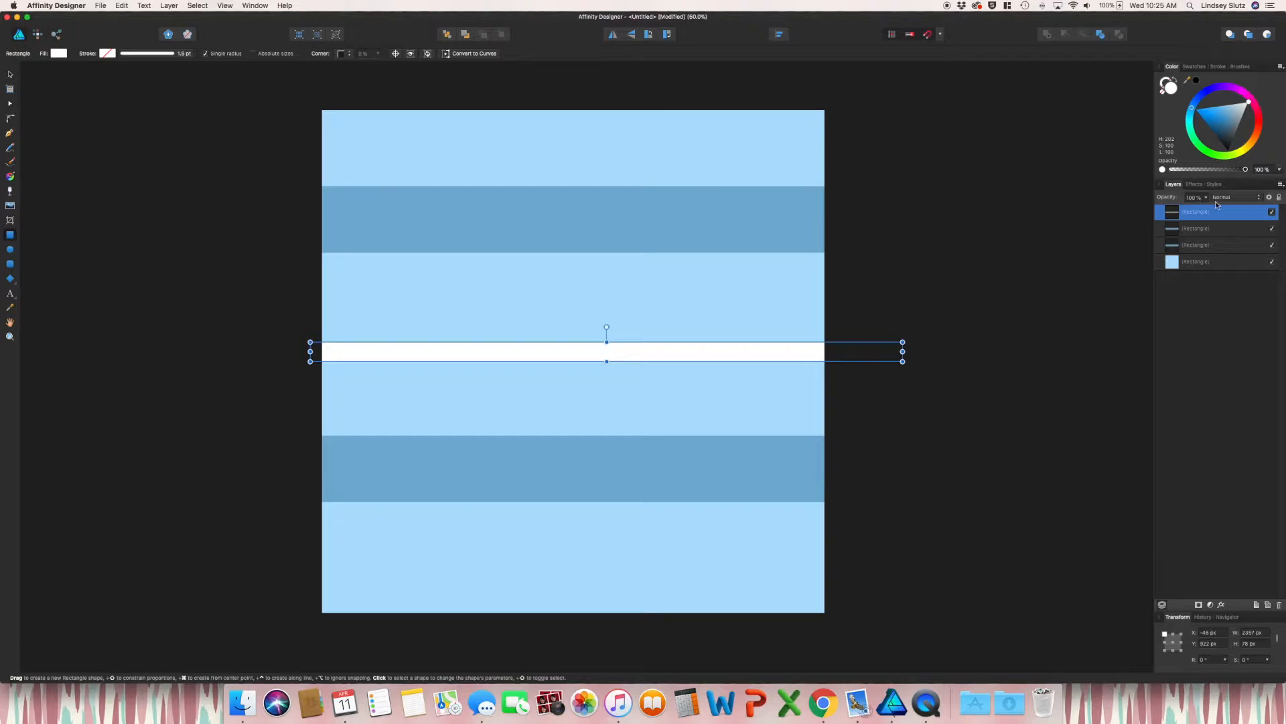
{"action": "left_click_drag", "start_coordinate": [1245, 212], "coordinate": [1174, 212]}
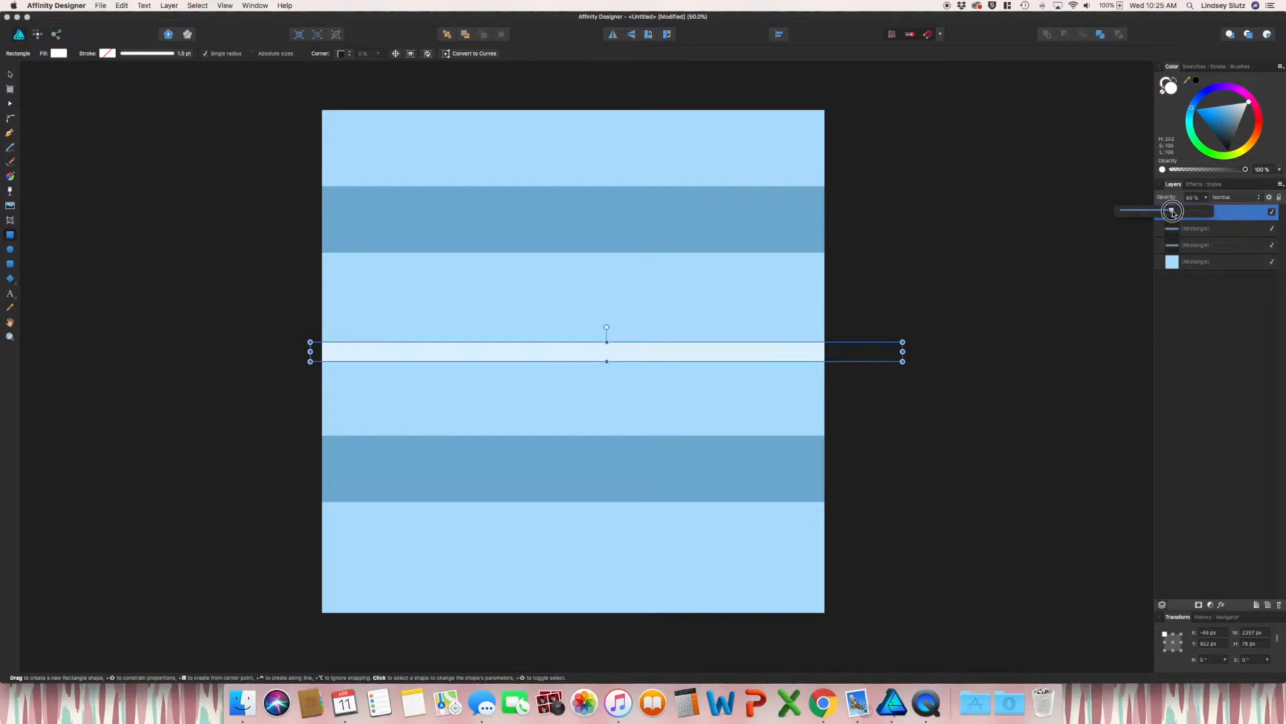
{"action": "left_click_drag", "start_coordinate": [1171, 210], "coordinate": [1175, 211]}
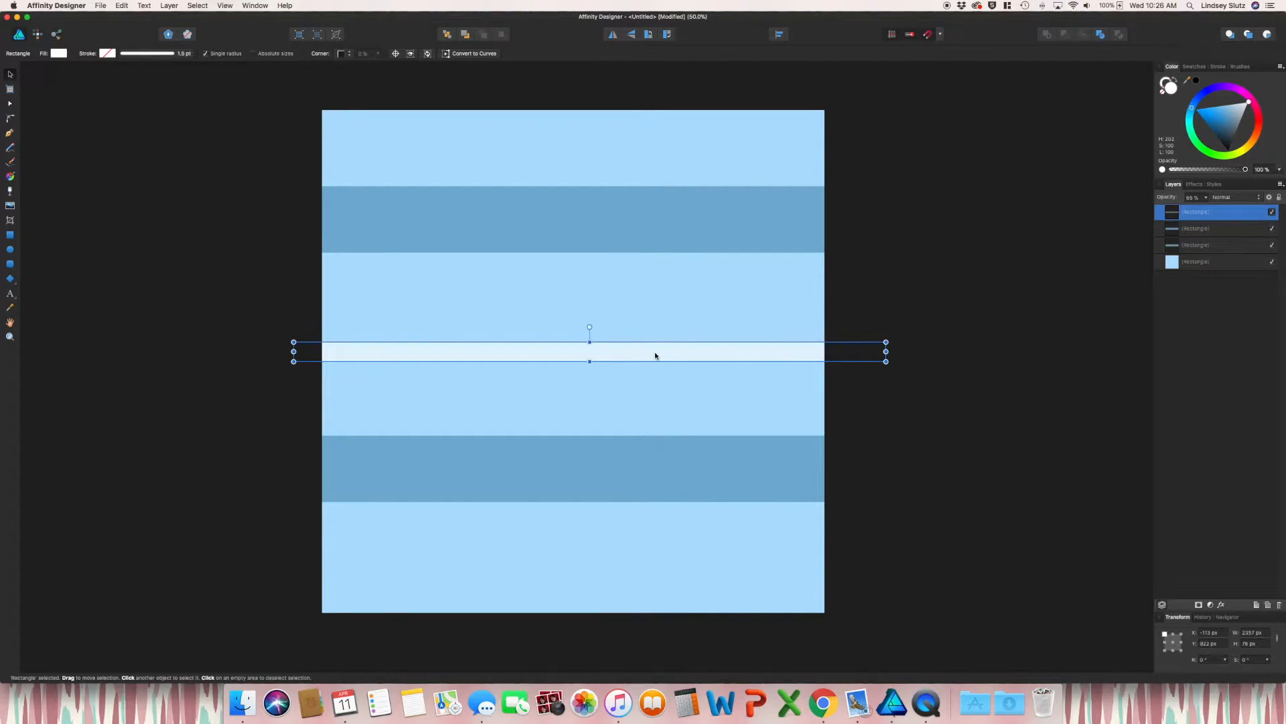
- Move a white stripe copy to the top edge and add 2000 to its Y position
{"action": "left_click_drag", "start_coordinate": [655, 351], "coordinate": [652, 113]}
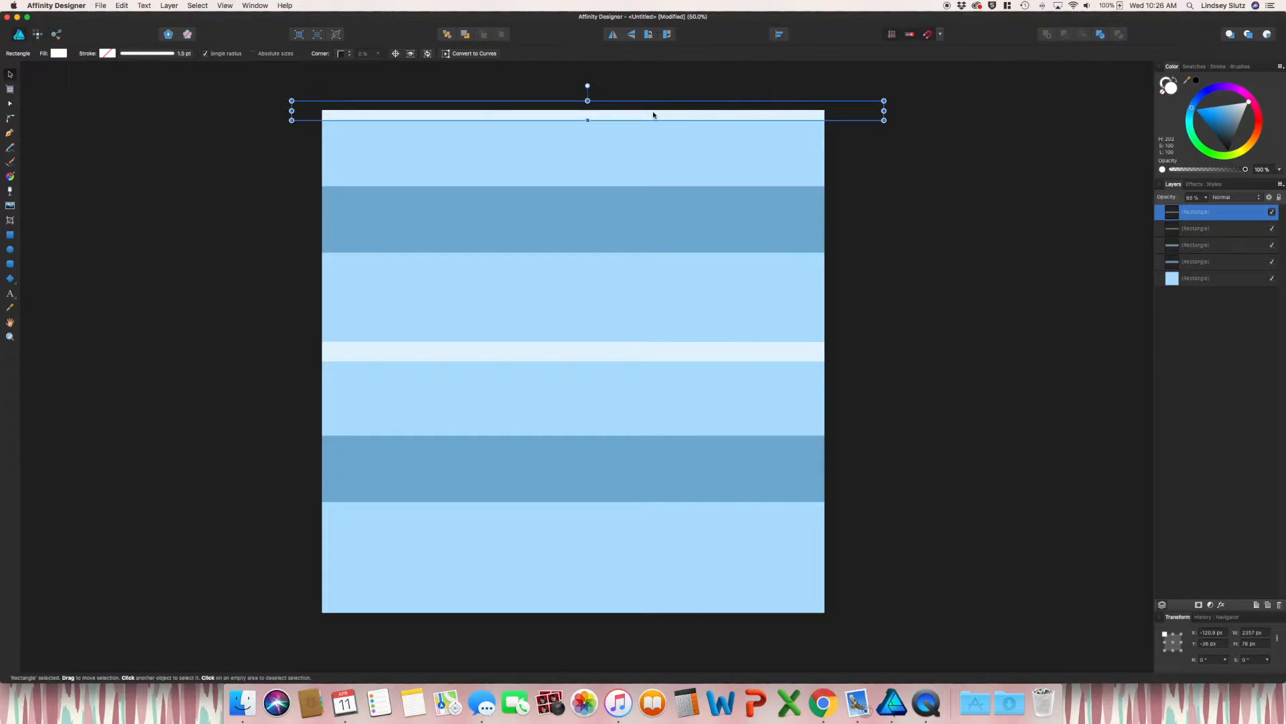
{"action": "mouse_move", "coordinate": [650, 525]}
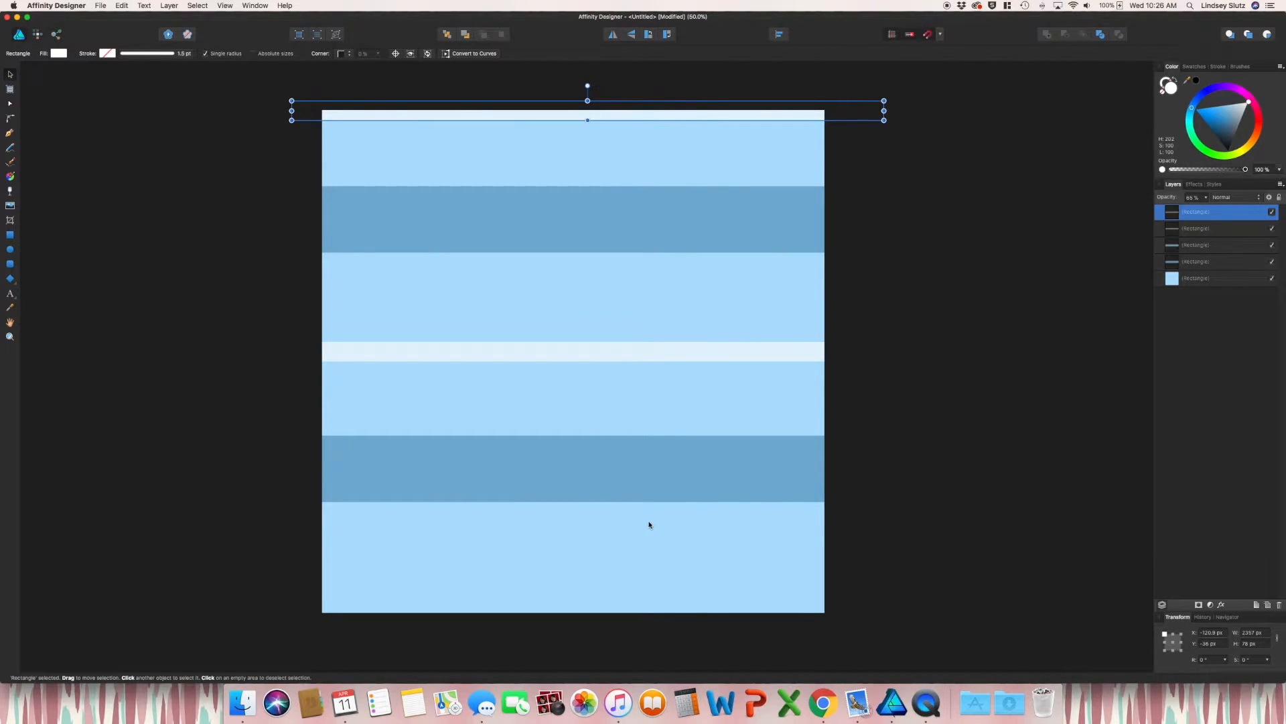
{"action": "mouse_move", "coordinate": [665, 595]}
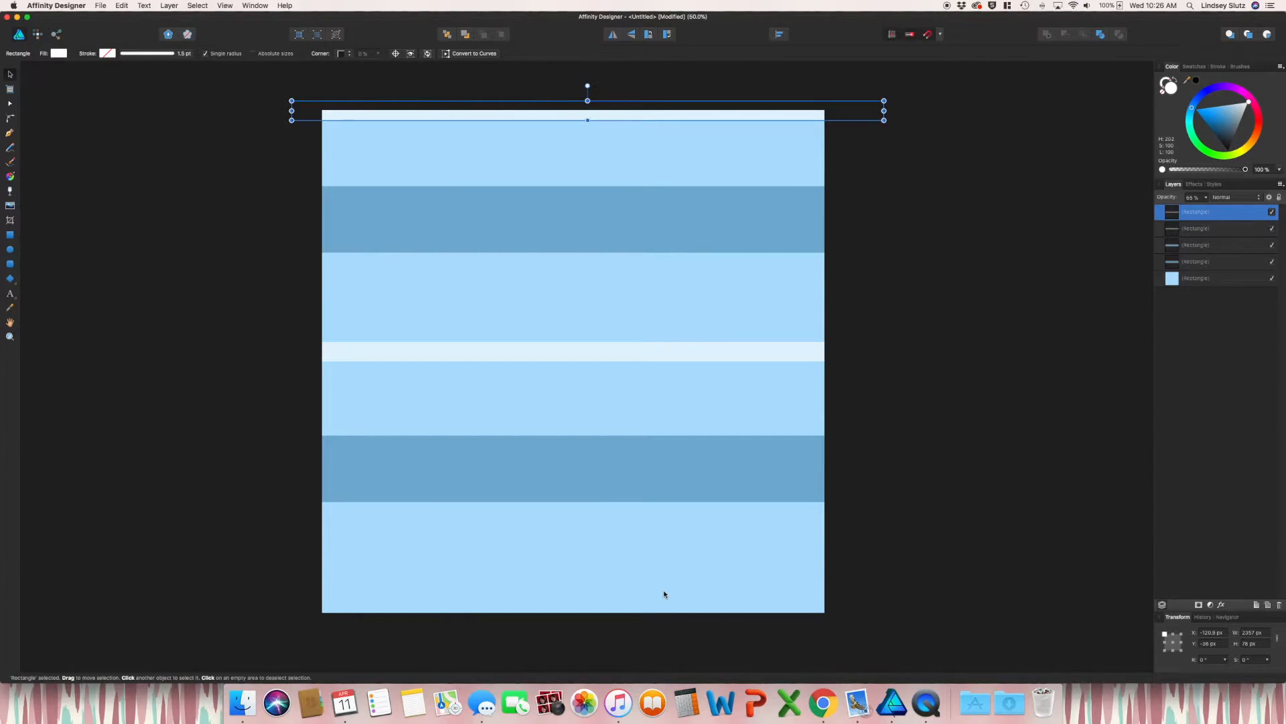
{"action": "mouse_move", "coordinate": [962, 624]}
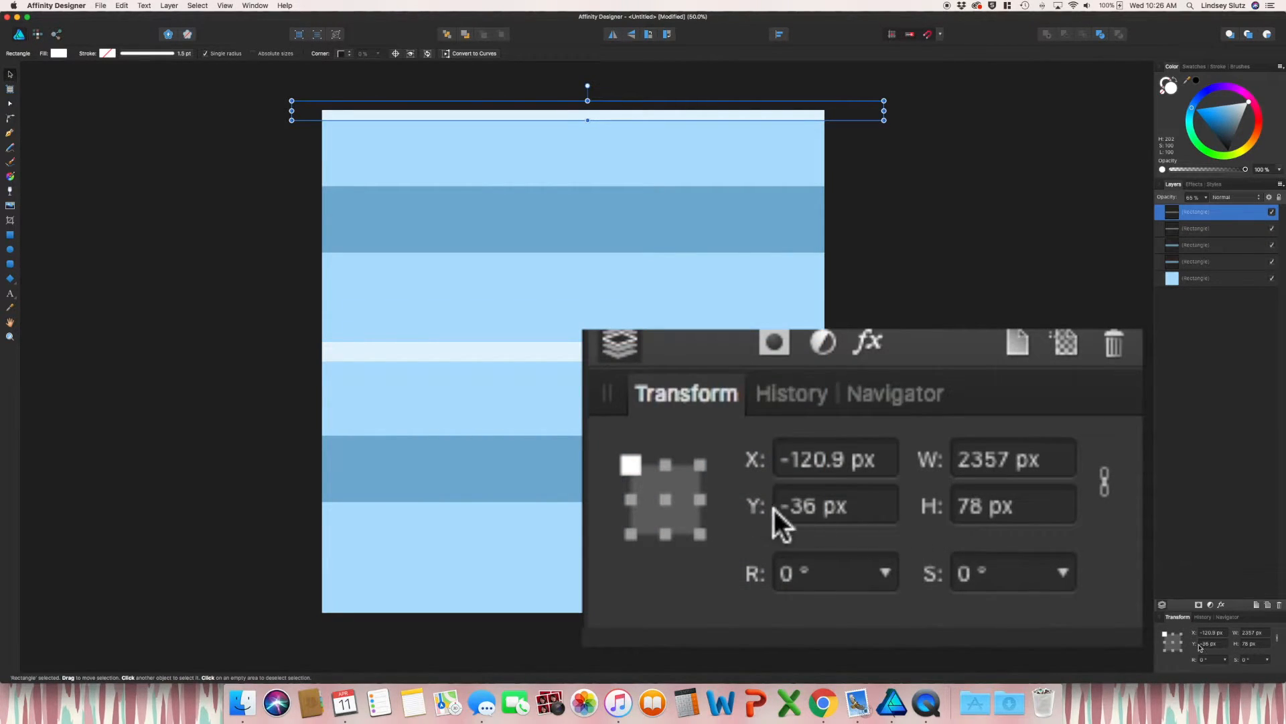
{"action": "left_click", "coordinate": [834, 507]}
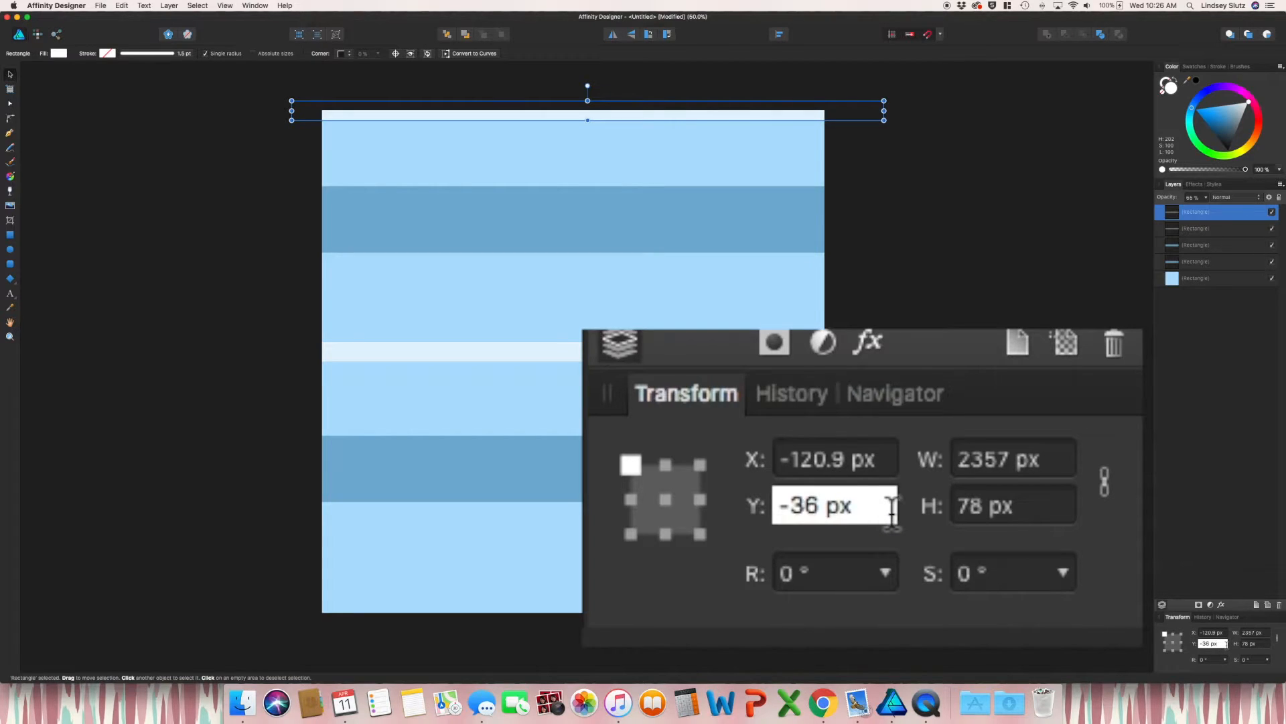
{"action": "type", "text": "+"}
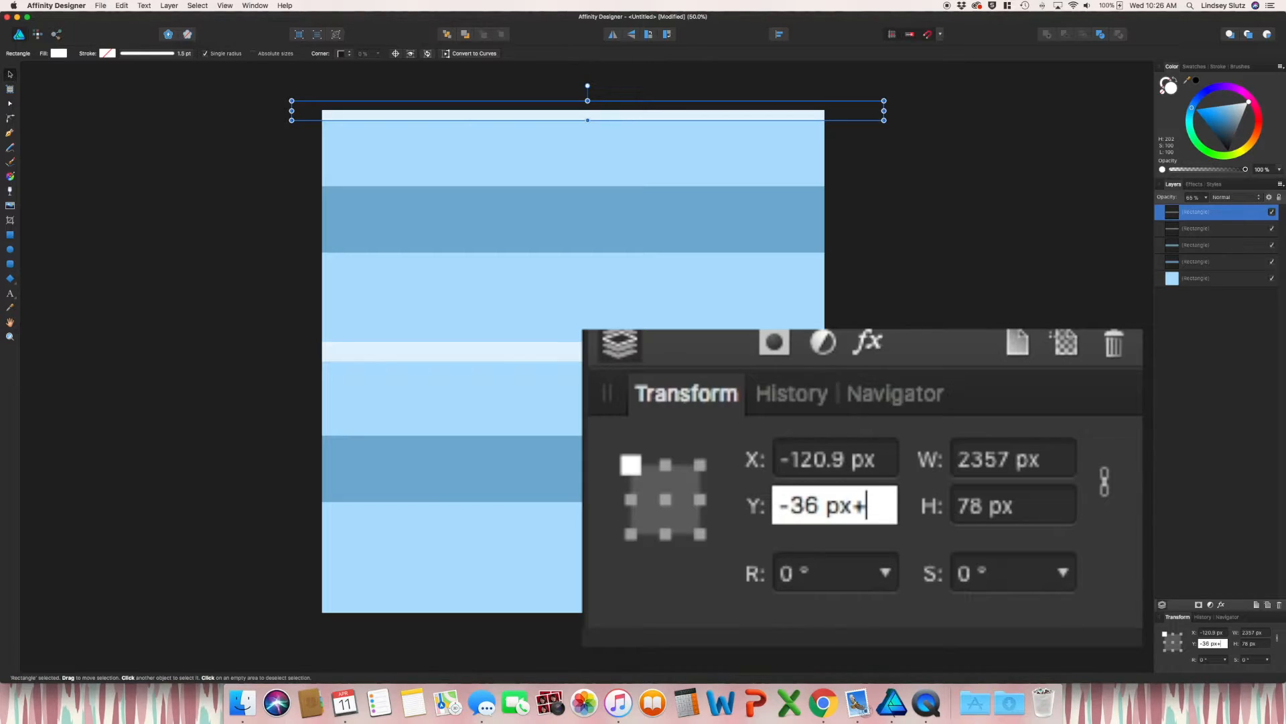
{"action": "type", "text": "2000"}
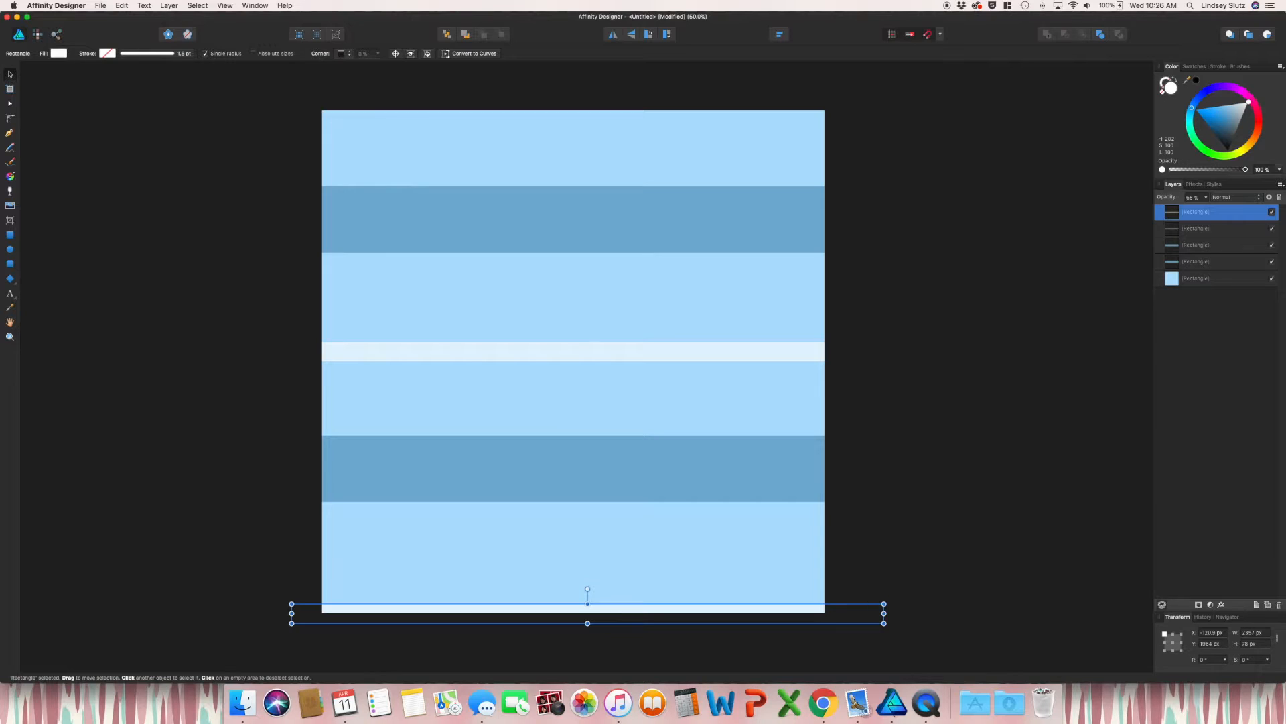
- Duplicate the white edge stripe and reposition the copy along the other edge
{"action": "left_click", "coordinate": [120, 5]}
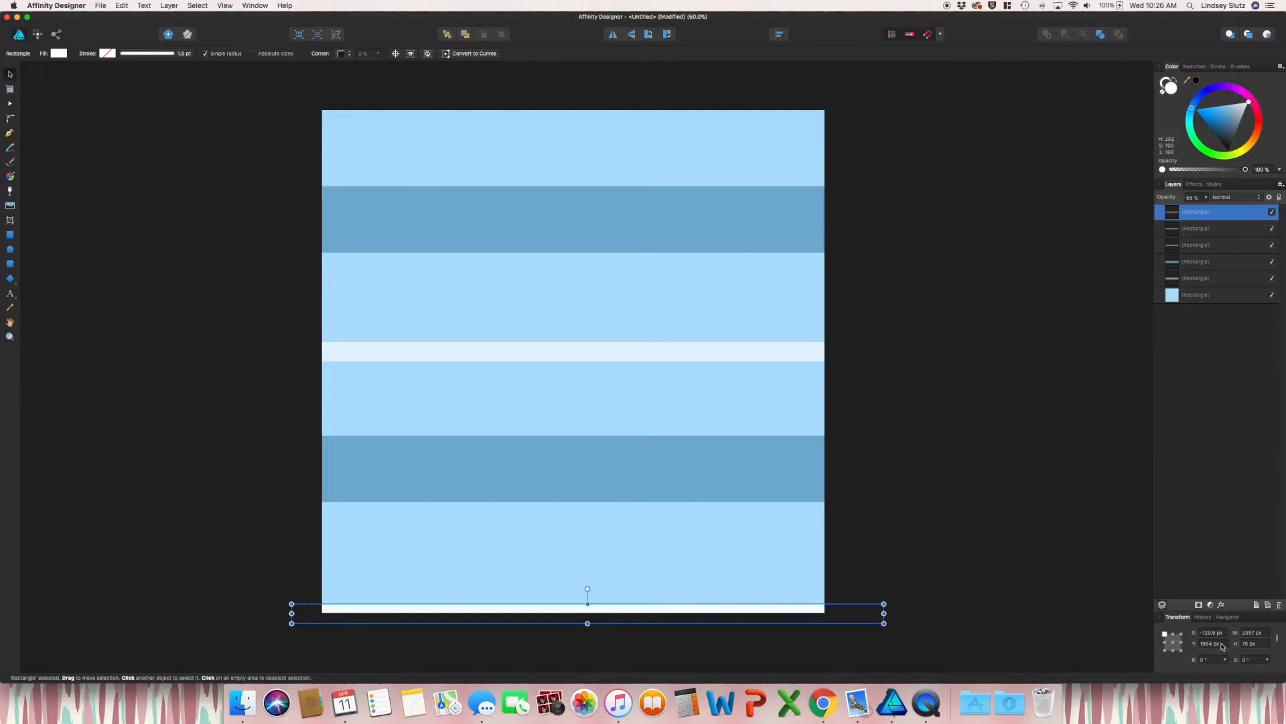
{"action": "left_click", "coordinate": [1212, 643]}
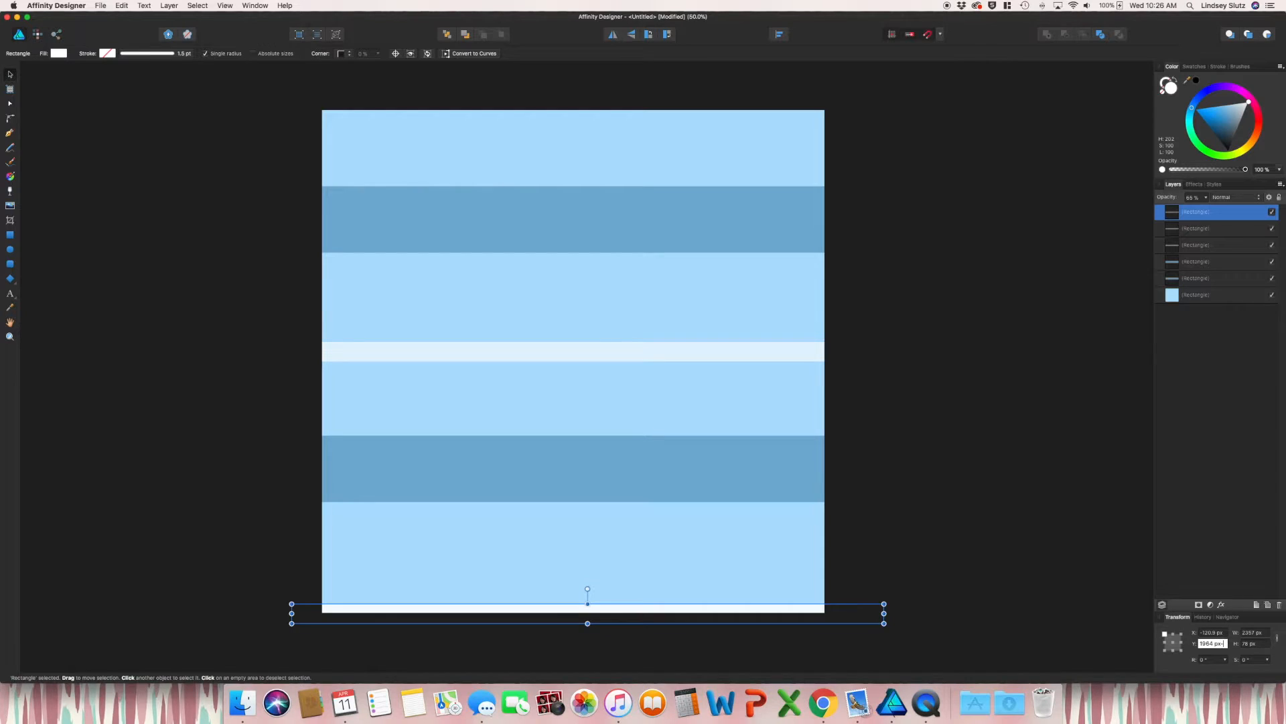
{"action": "left_click_drag", "start_coordinate": [586, 614], "coordinate": [587, 111]}
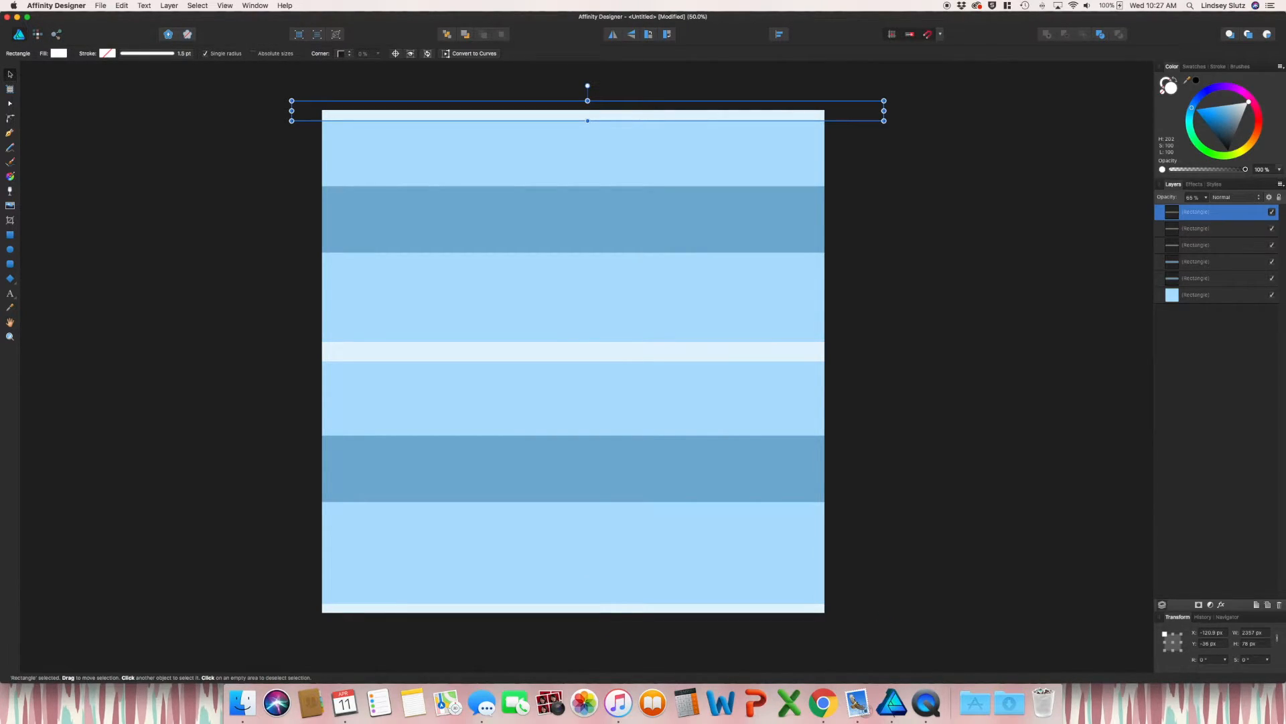
{"action": "left_click_drag", "start_coordinate": [316, 139], "coordinate": [511, 162]}
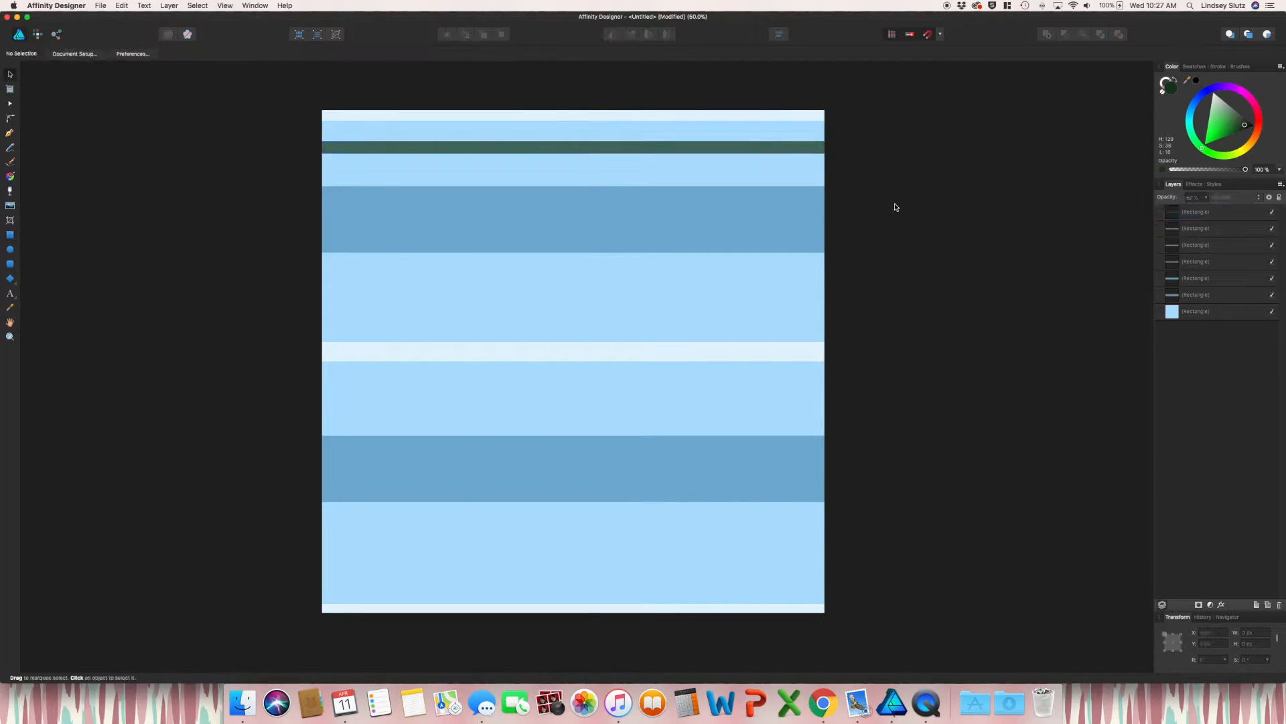
{"action": "left_click", "coordinate": [782, 296]}
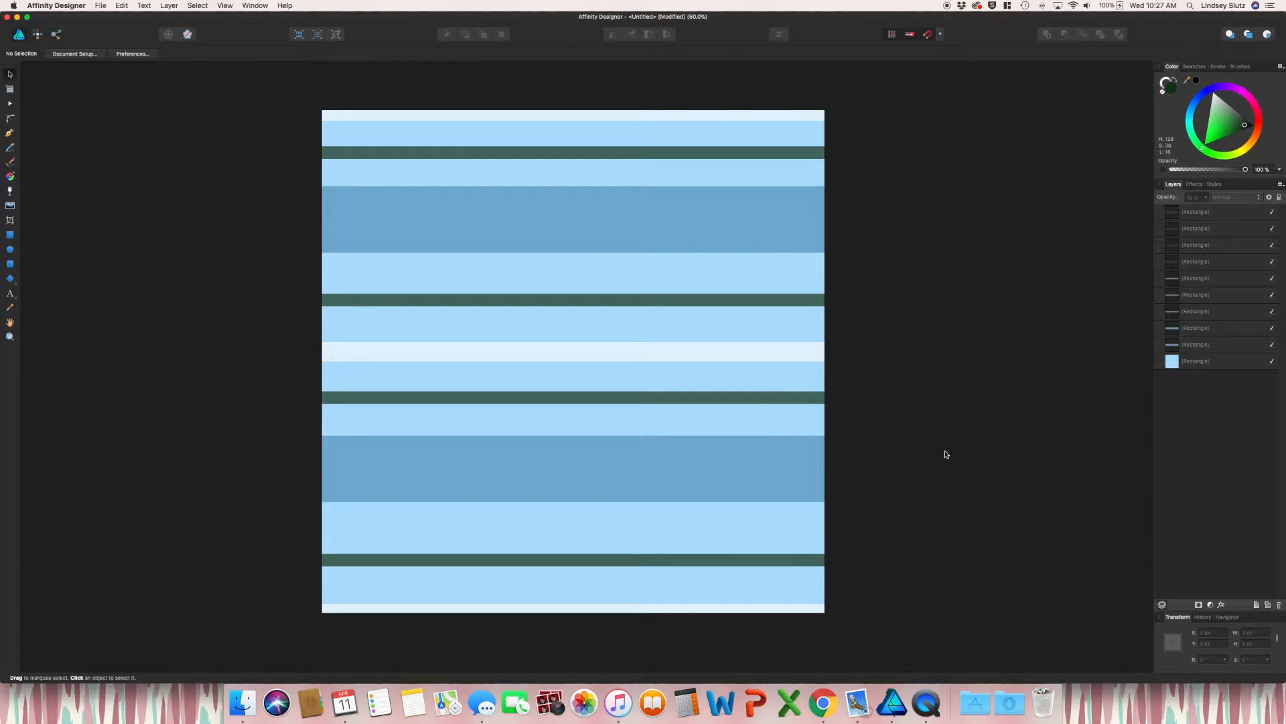
{"action": "mouse_move", "coordinate": [267, 220]}
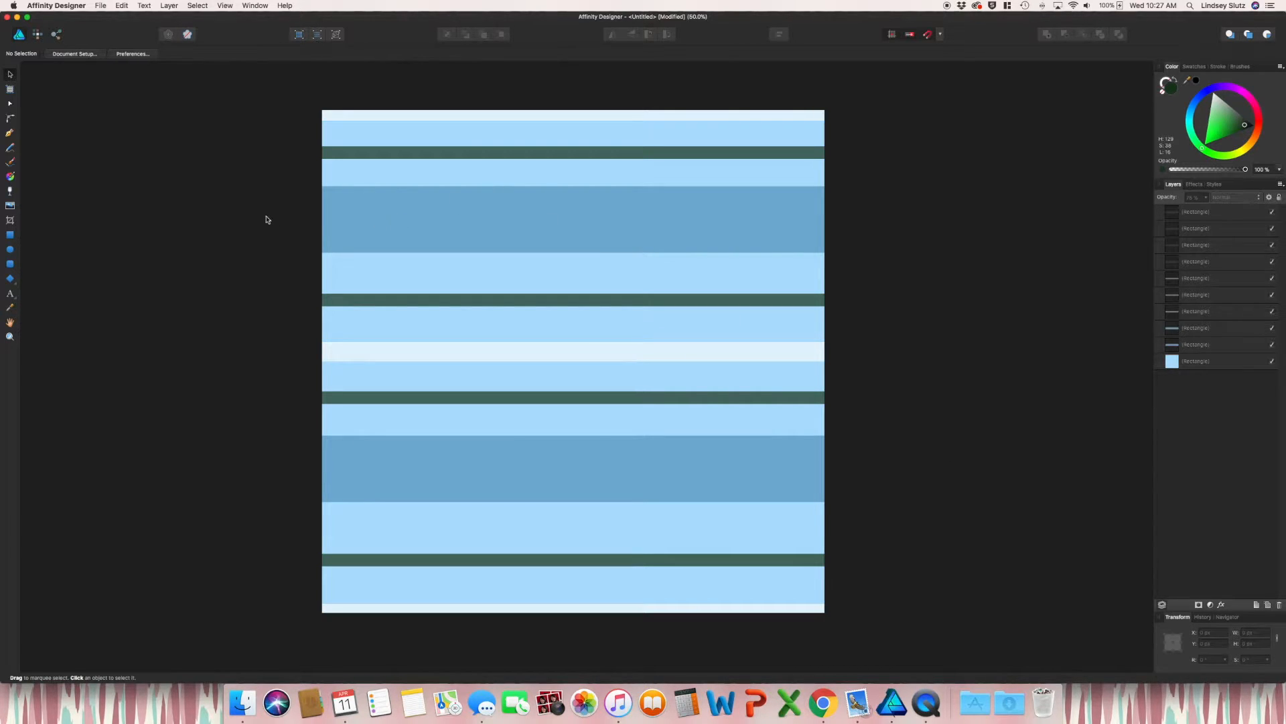
{"action": "mouse_move", "coordinate": [532, 244]}
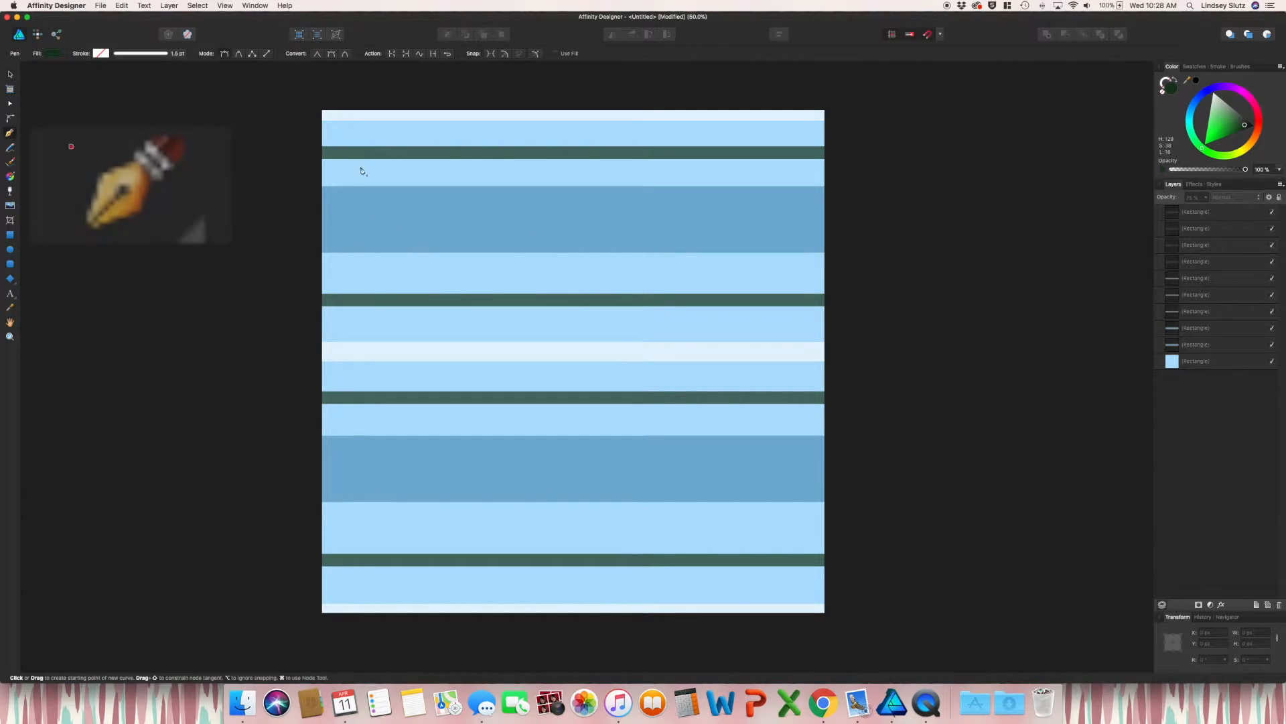
- Draw a short line in the upper dark-blue band, stroke it white, and select it for rotation
{"action": "left_click", "coordinate": [549, 220]}
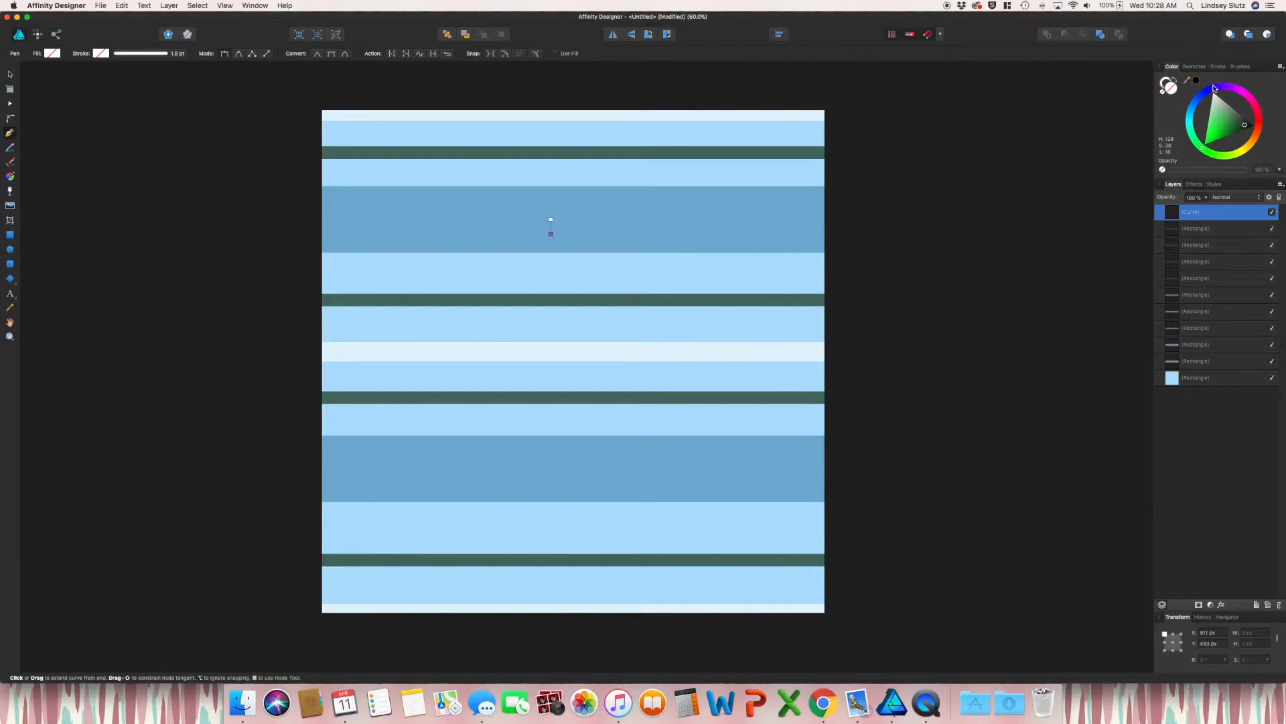
{"action": "left_click", "coordinate": [1218, 66]}
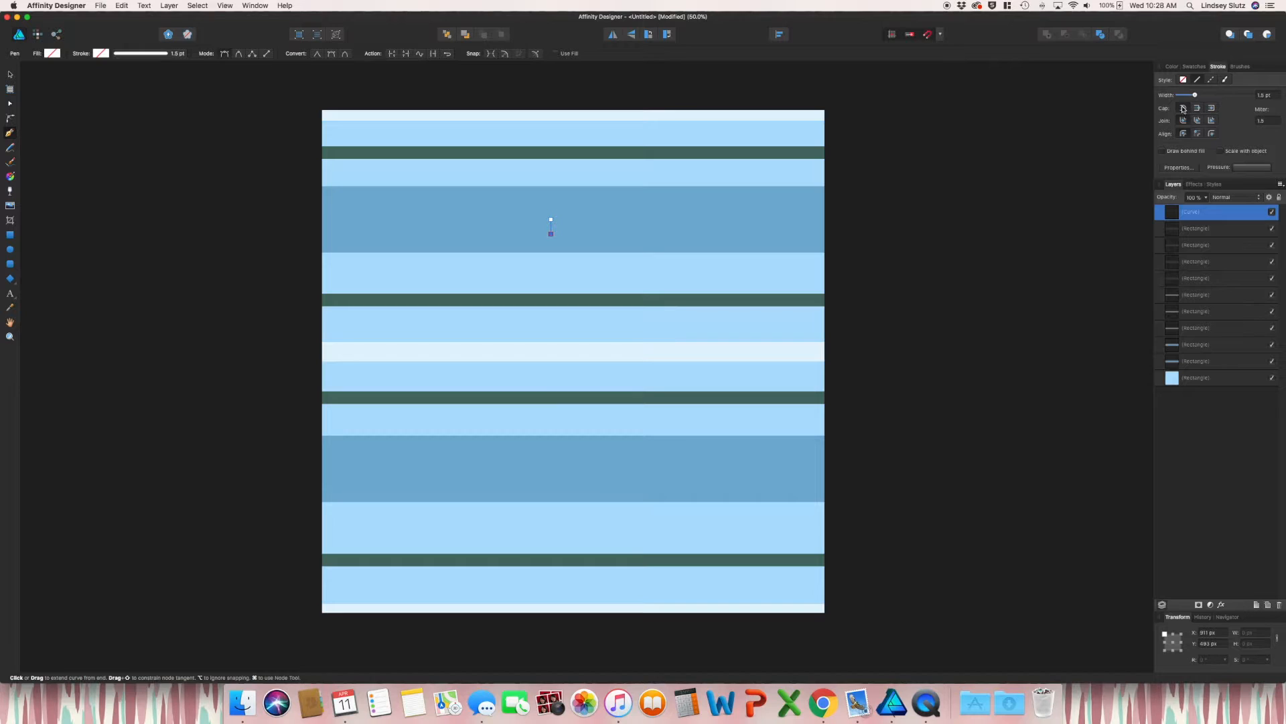
{"action": "mouse_move", "coordinate": [1182, 108]}
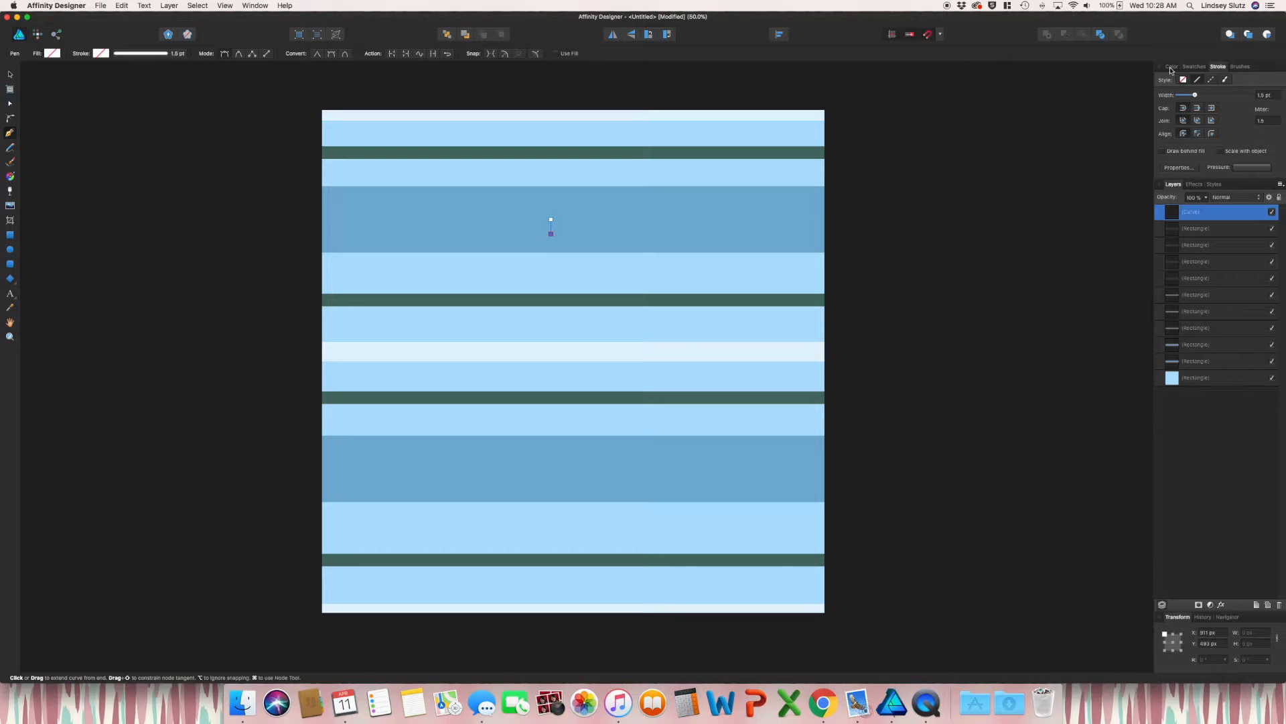
{"action": "left_click", "coordinate": [1174, 66]}
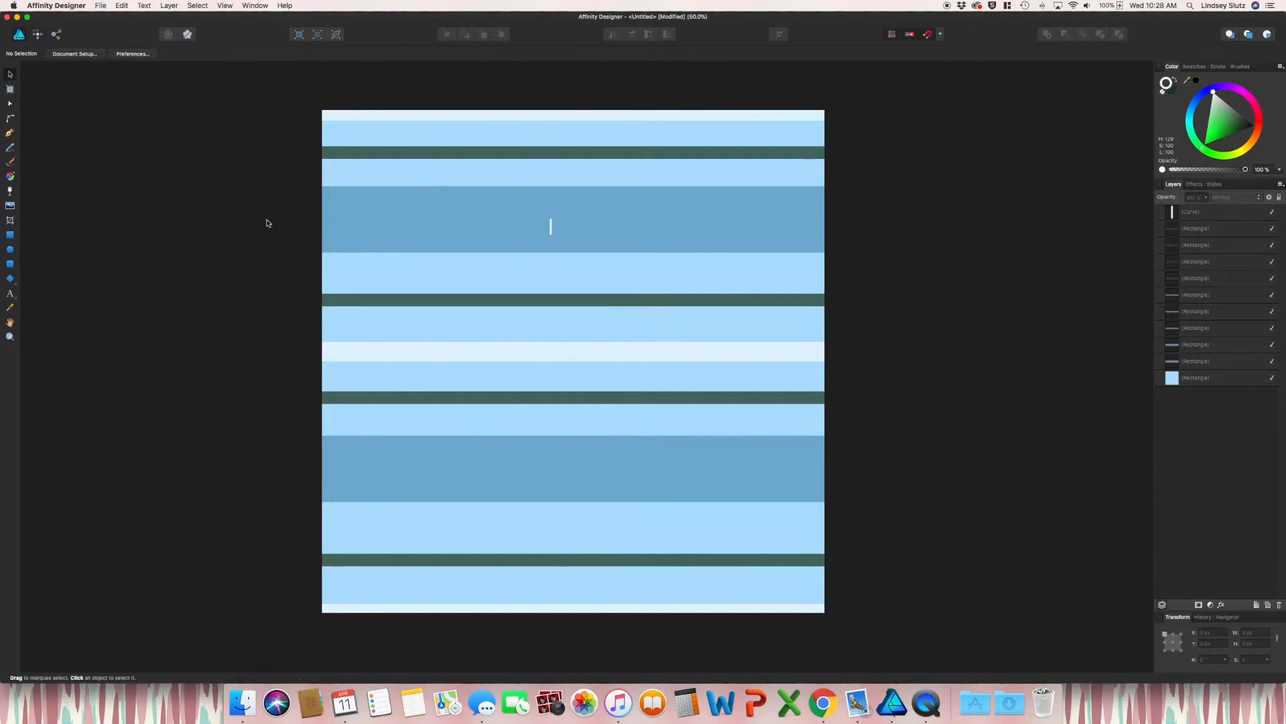
{"action": "left_click", "coordinate": [549, 226]}
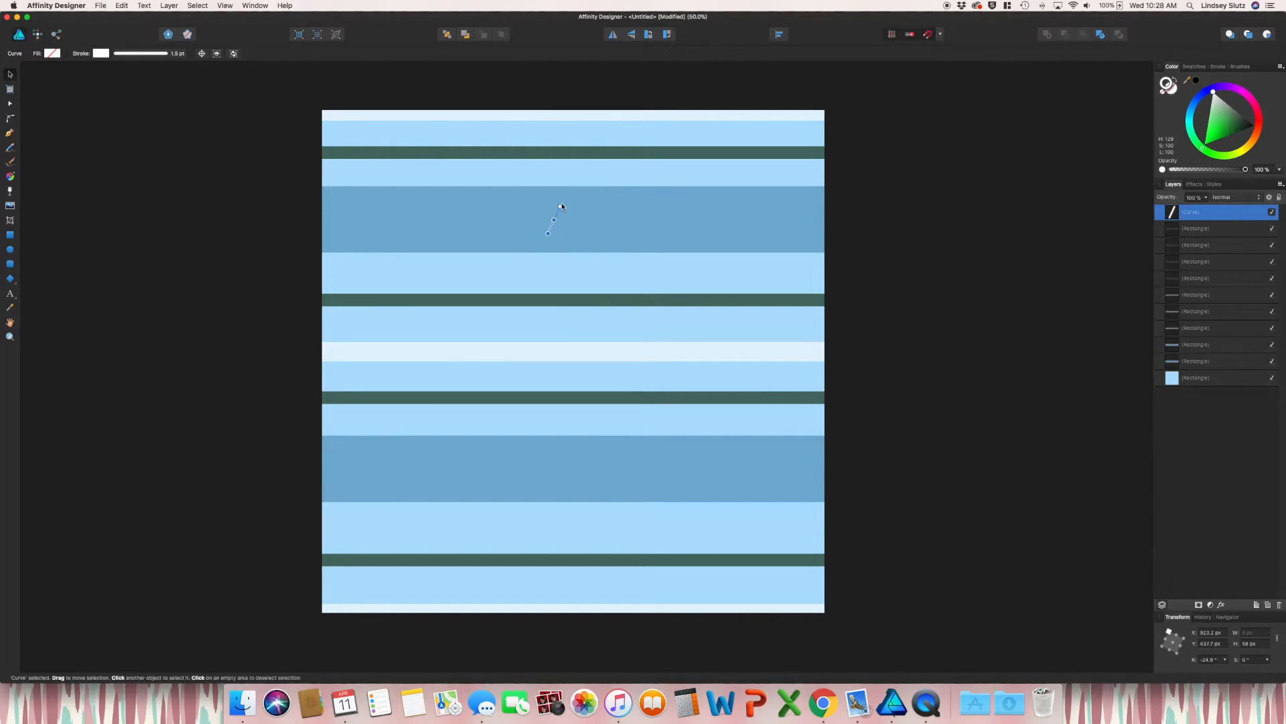
- Duplicate the slanted white line and offset each copy horizontally to hatch the upper band
{"action": "left_click", "coordinate": [166, 5]}
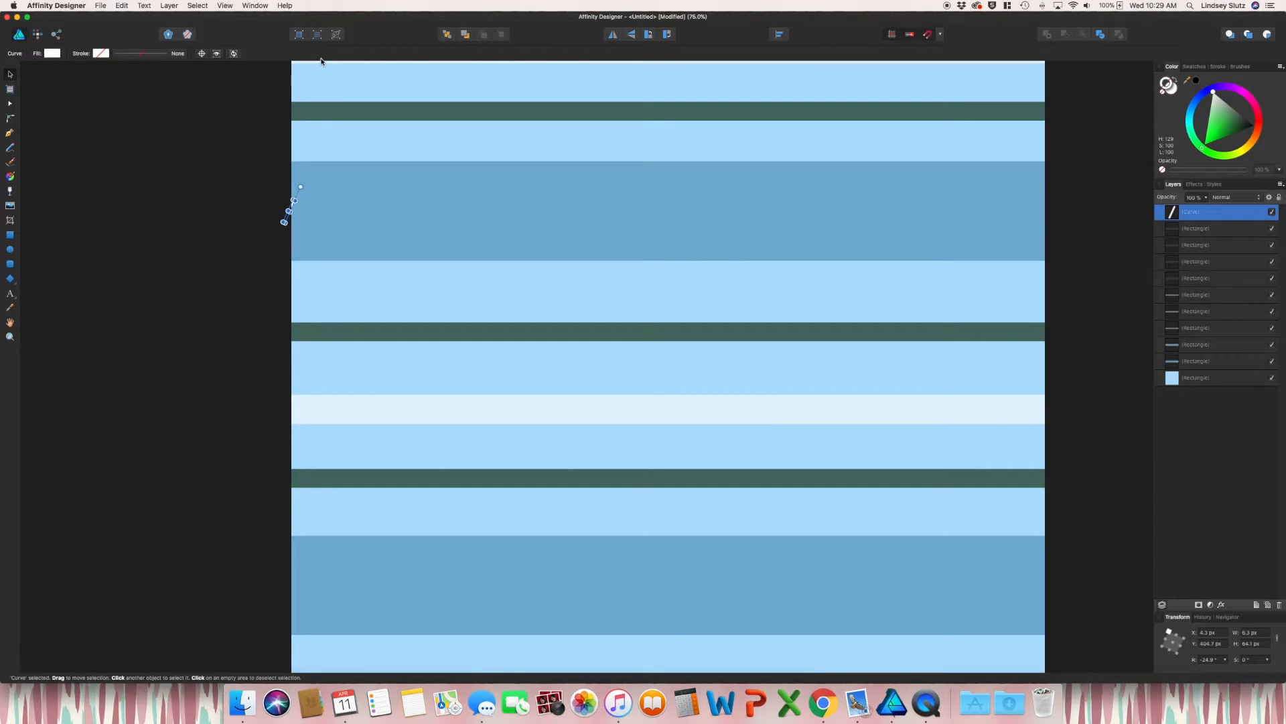
{"action": "mouse_move", "coordinate": [283, 115]}
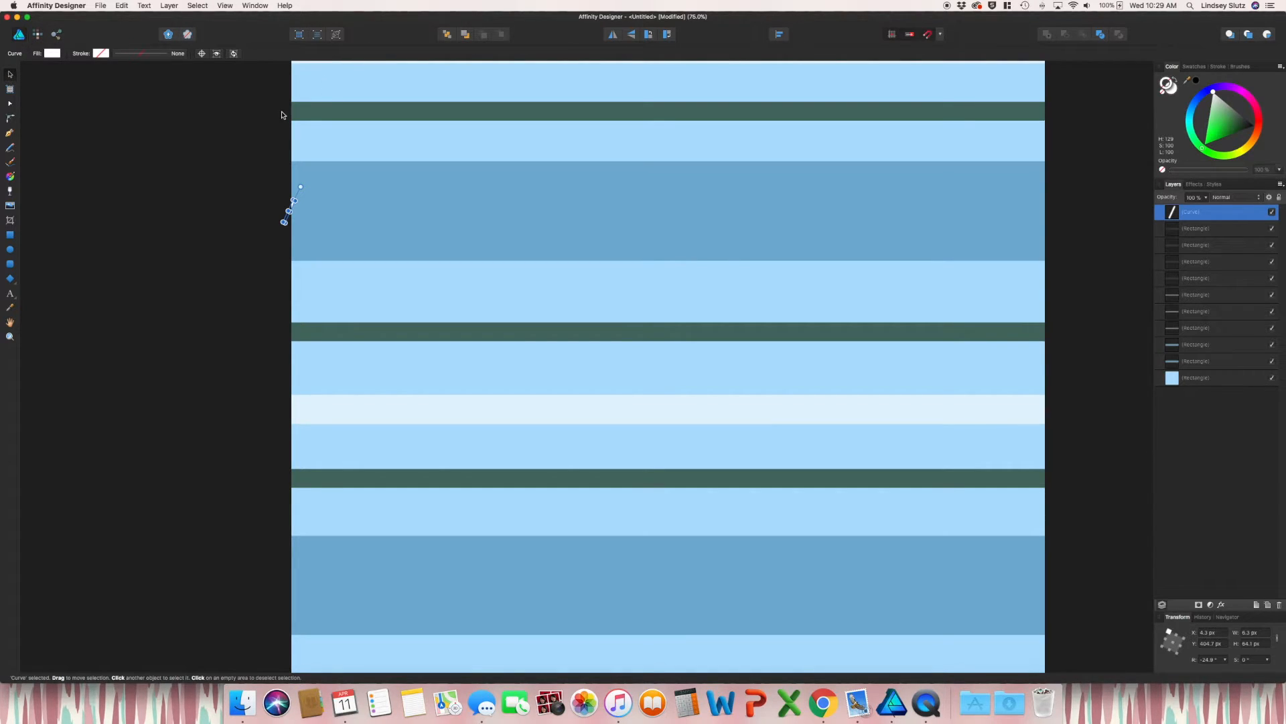
{"action": "mouse_move", "coordinate": [294, 172]}
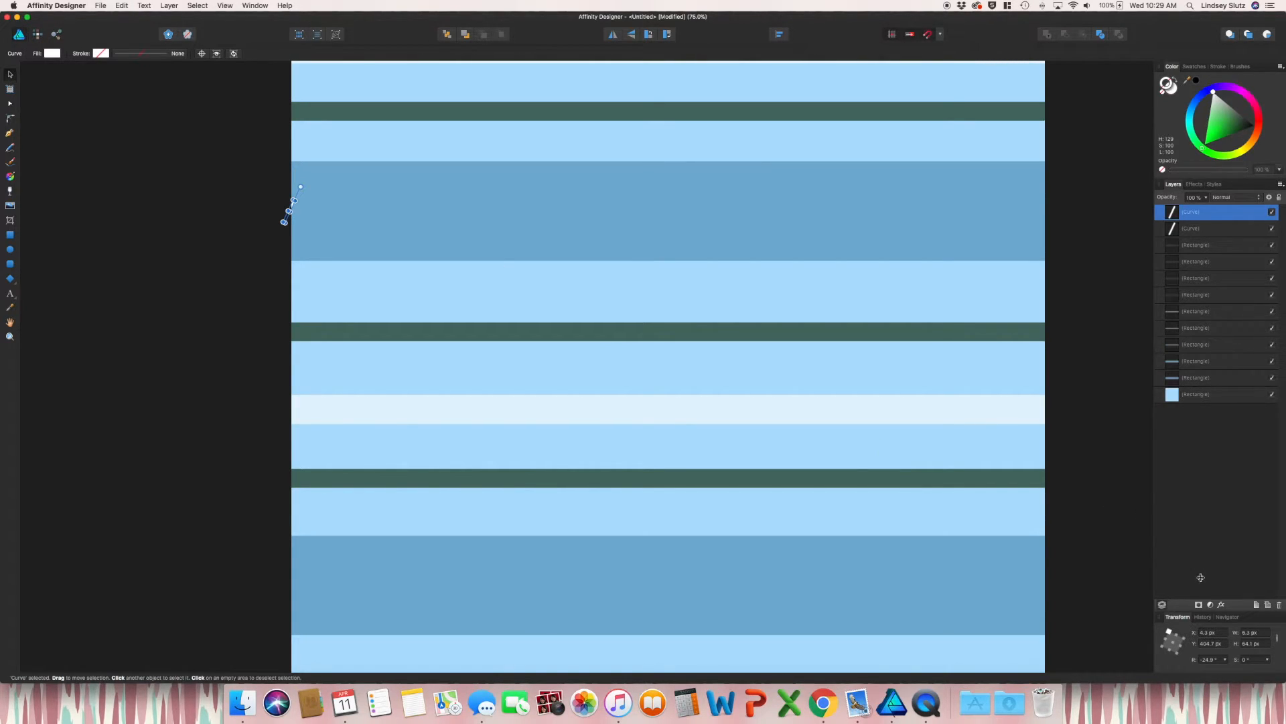
{"action": "left_click", "coordinate": [1209, 633]}
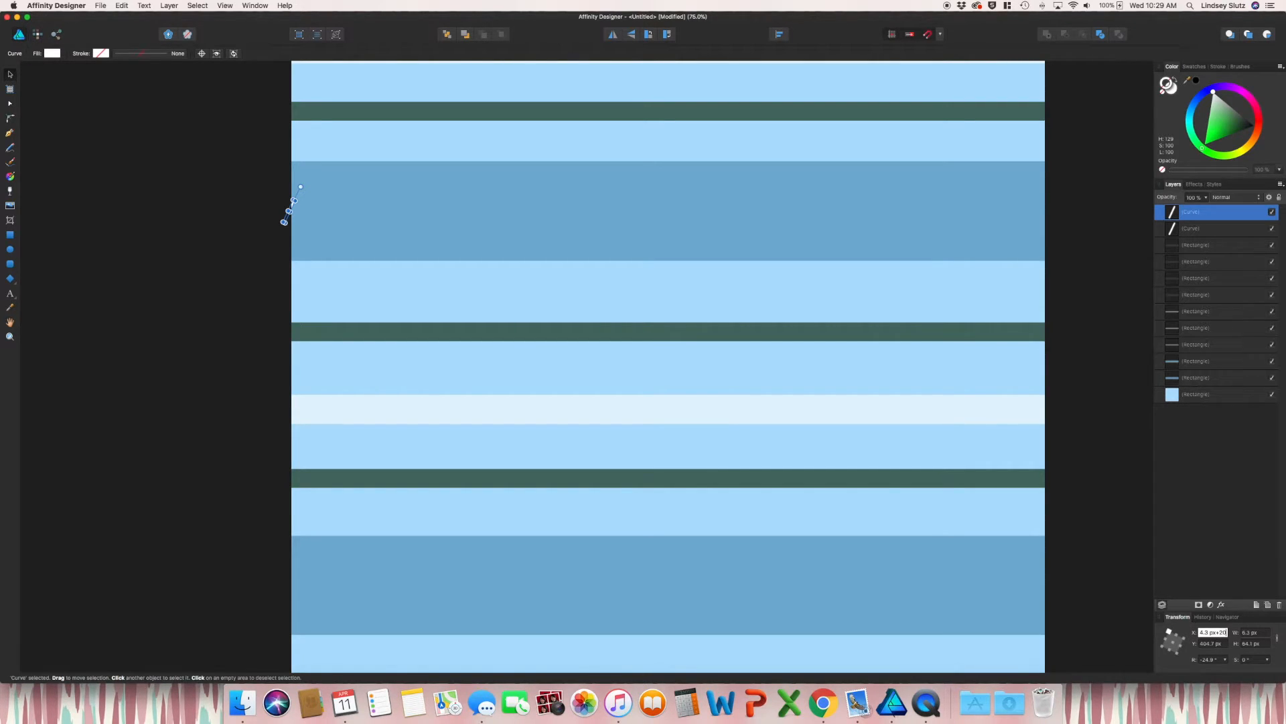
{"action": "left_click_drag", "start_coordinate": [286, 209], "coordinate": [1042, 213]}
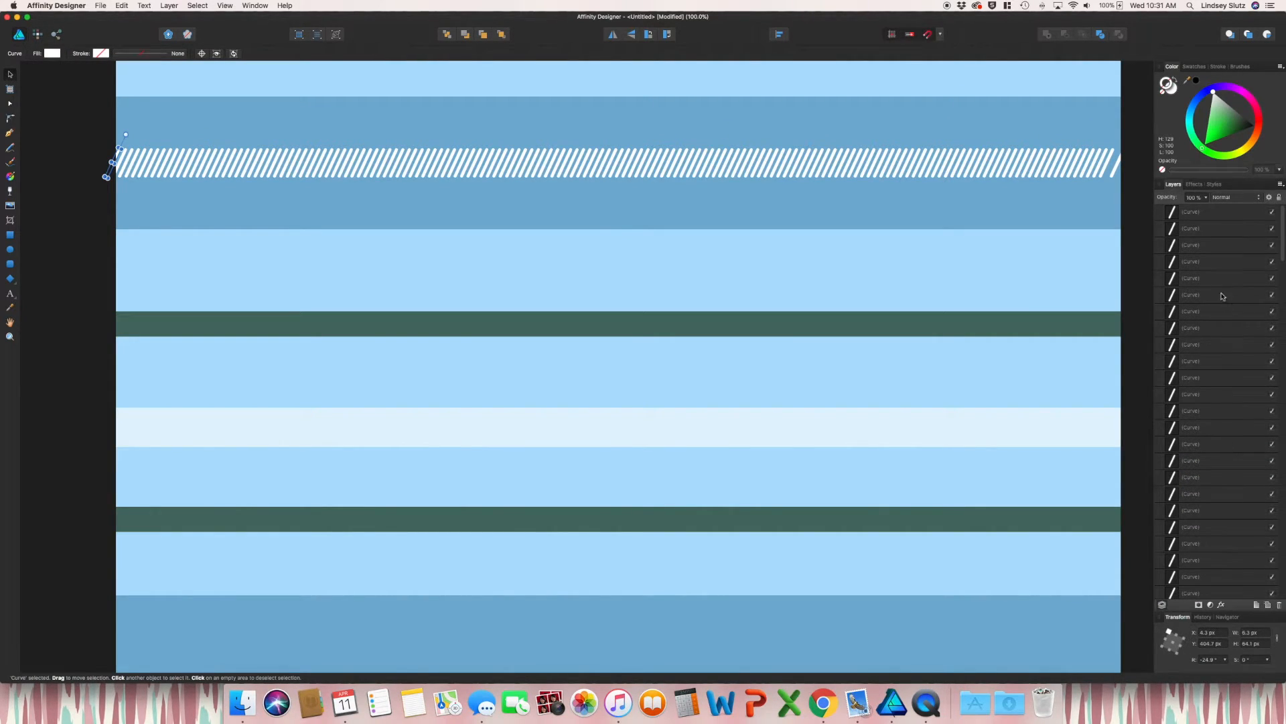
- Select all hatch lines and distribute them with Space Horizontally, Auto Distribute
{"action": "key", "text": "cmd+a"}
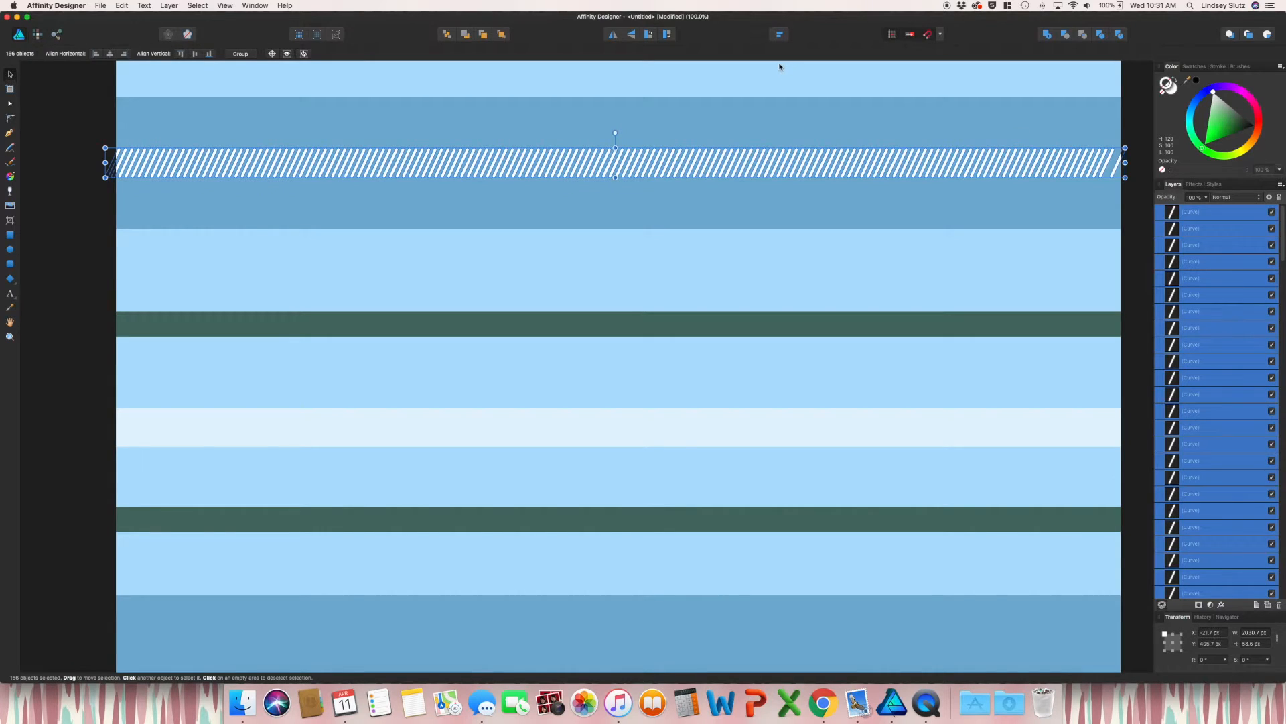
{"action": "mouse_move", "coordinate": [778, 35]}
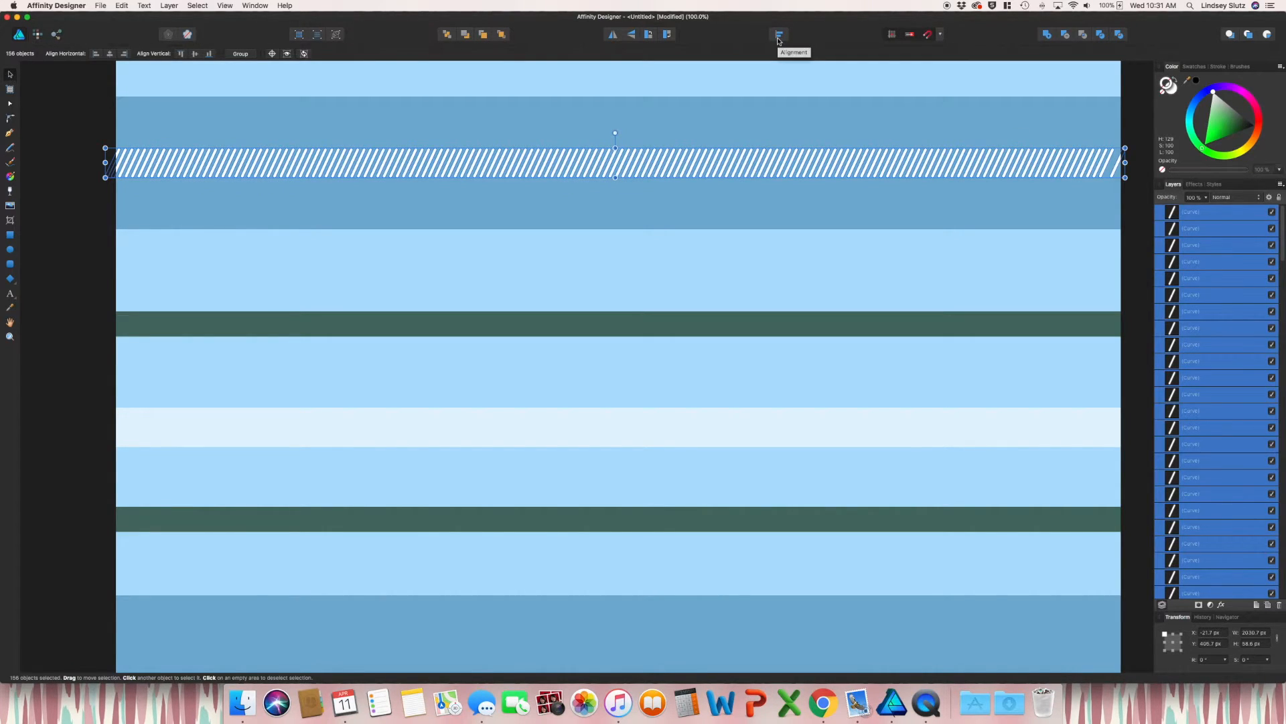
{"action": "left_click", "coordinate": [777, 35]}
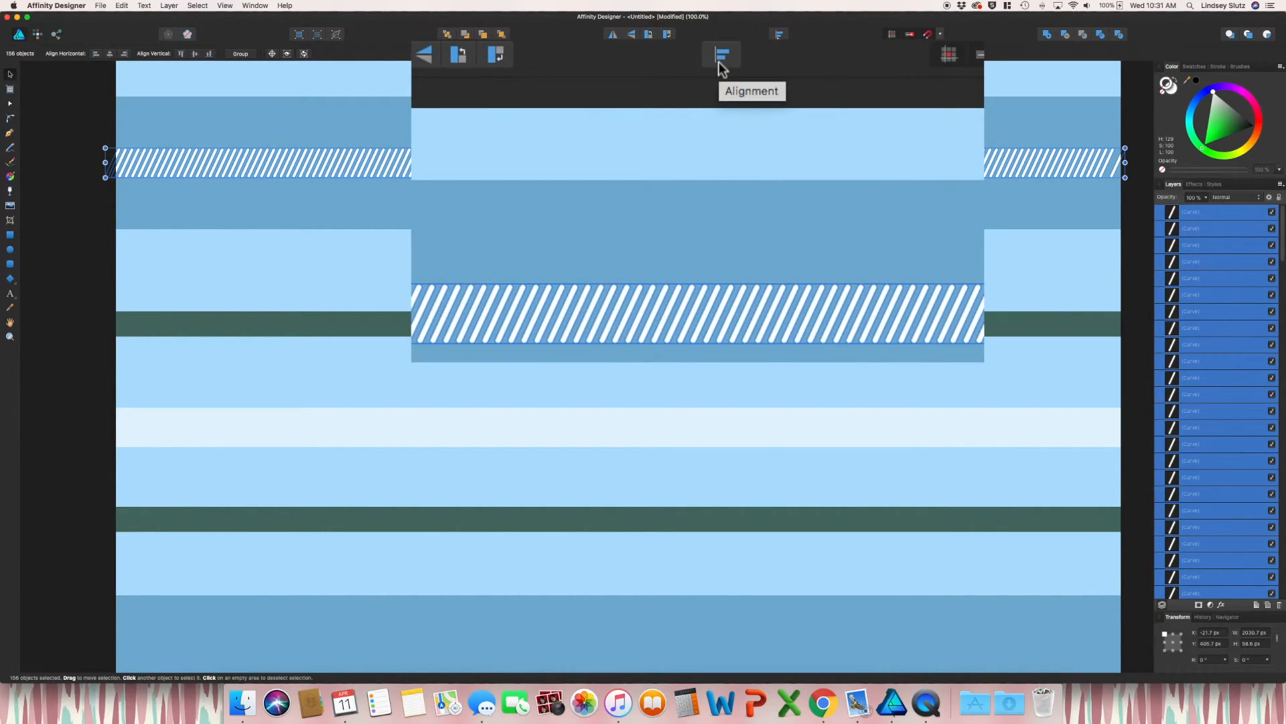
{"action": "left_click", "coordinate": [719, 53]}
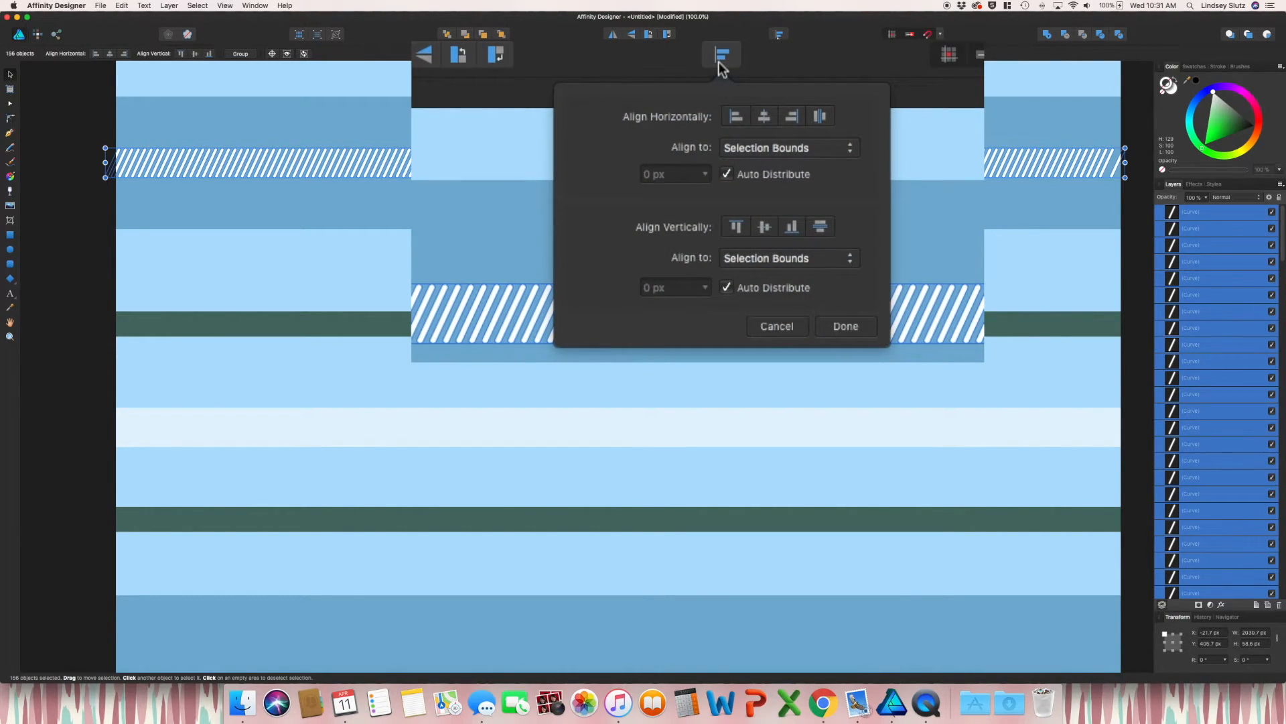
{"action": "mouse_move", "coordinate": [667, 160]}
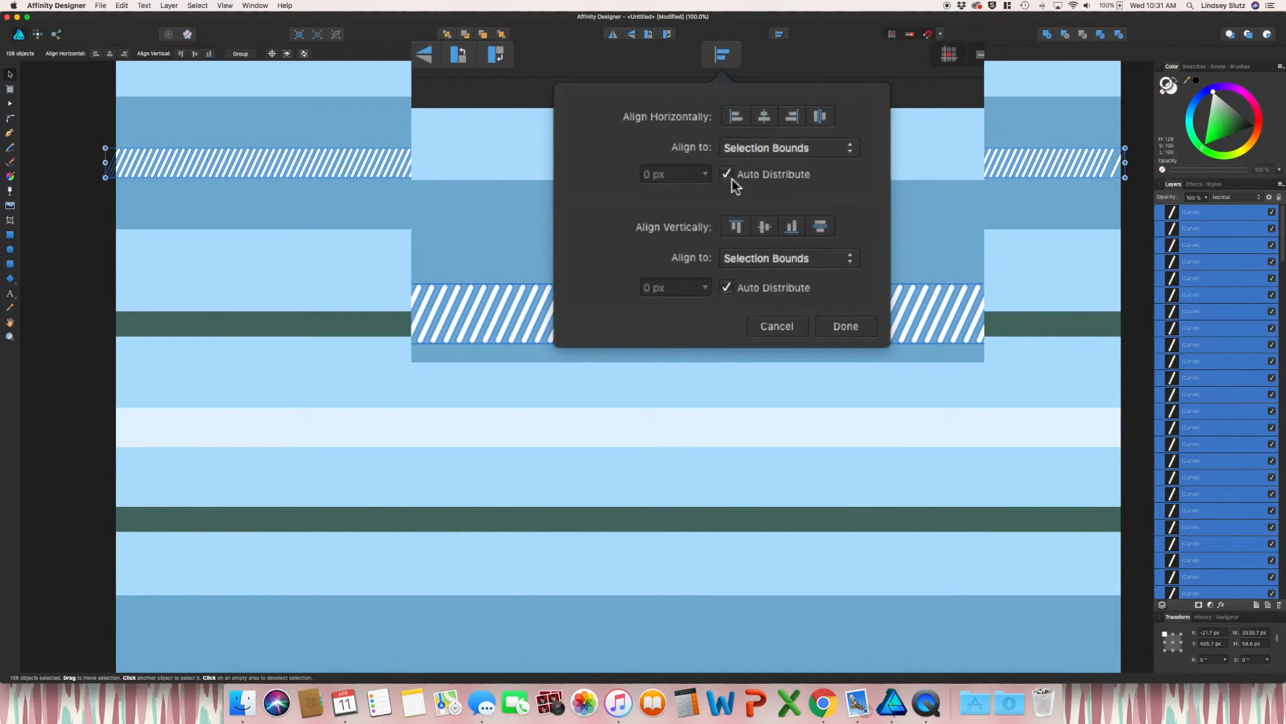
{"action": "mouse_move", "coordinate": [820, 116]}
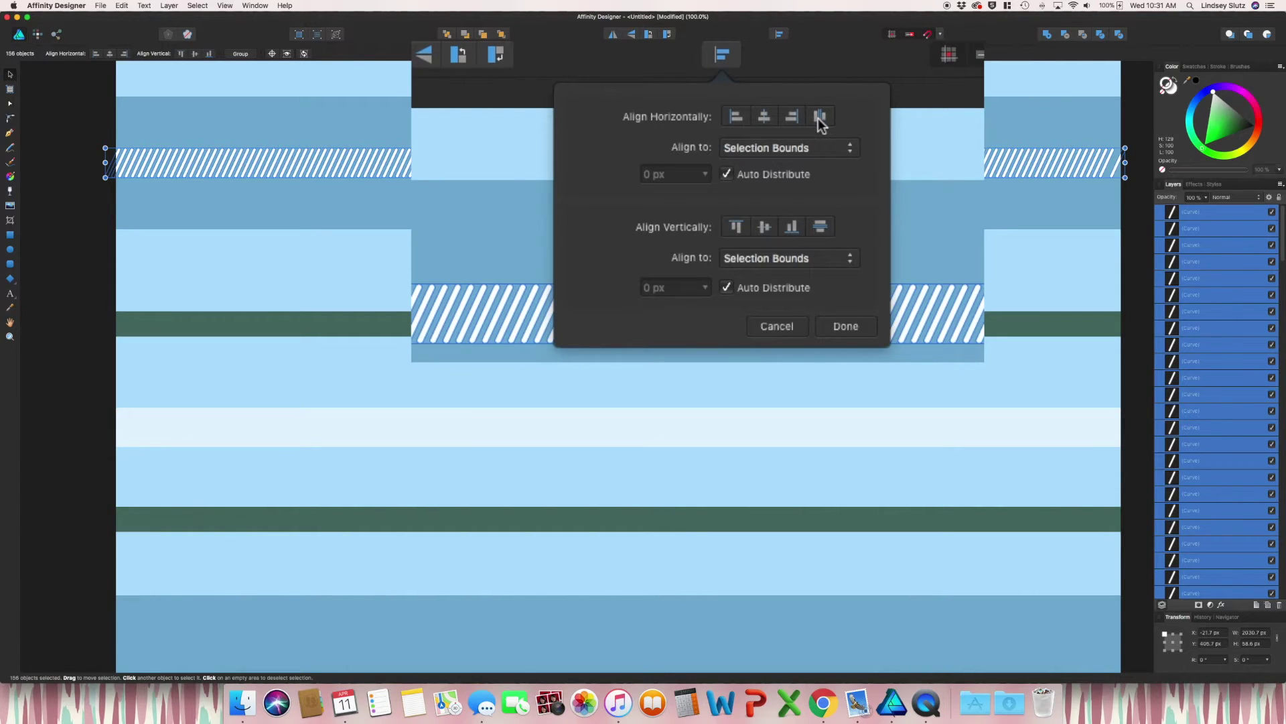
{"action": "mouse_move", "coordinate": [820, 118]}
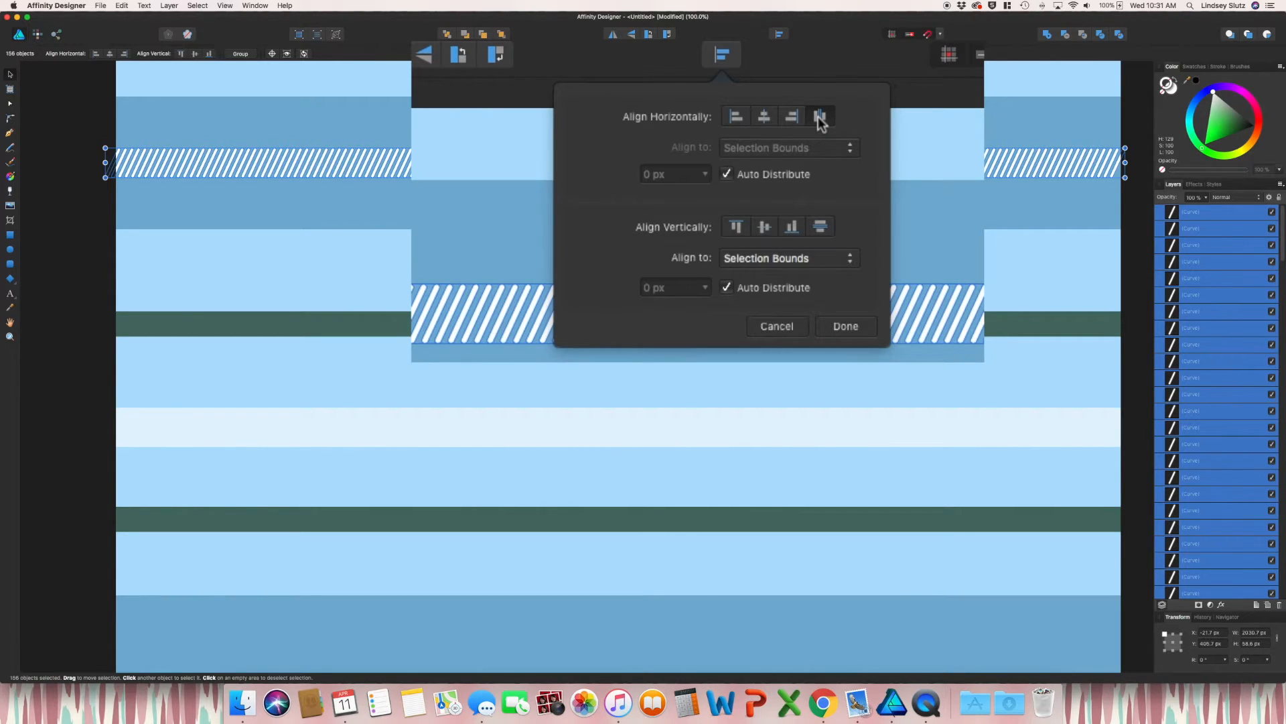
{"action": "left_click", "coordinate": [820, 115]}
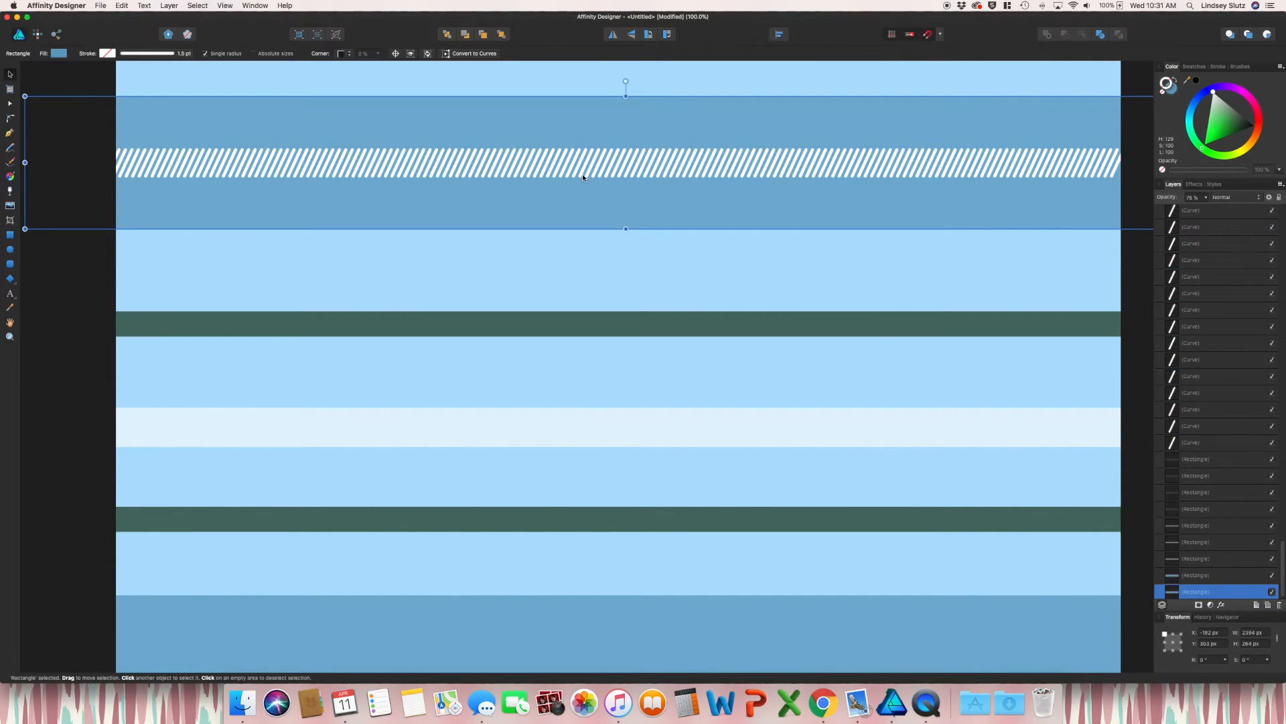
- Duplicate the leftmost hatch line and shift its X position in the Transform panel
{"action": "left_click", "coordinate": [547, 238]}
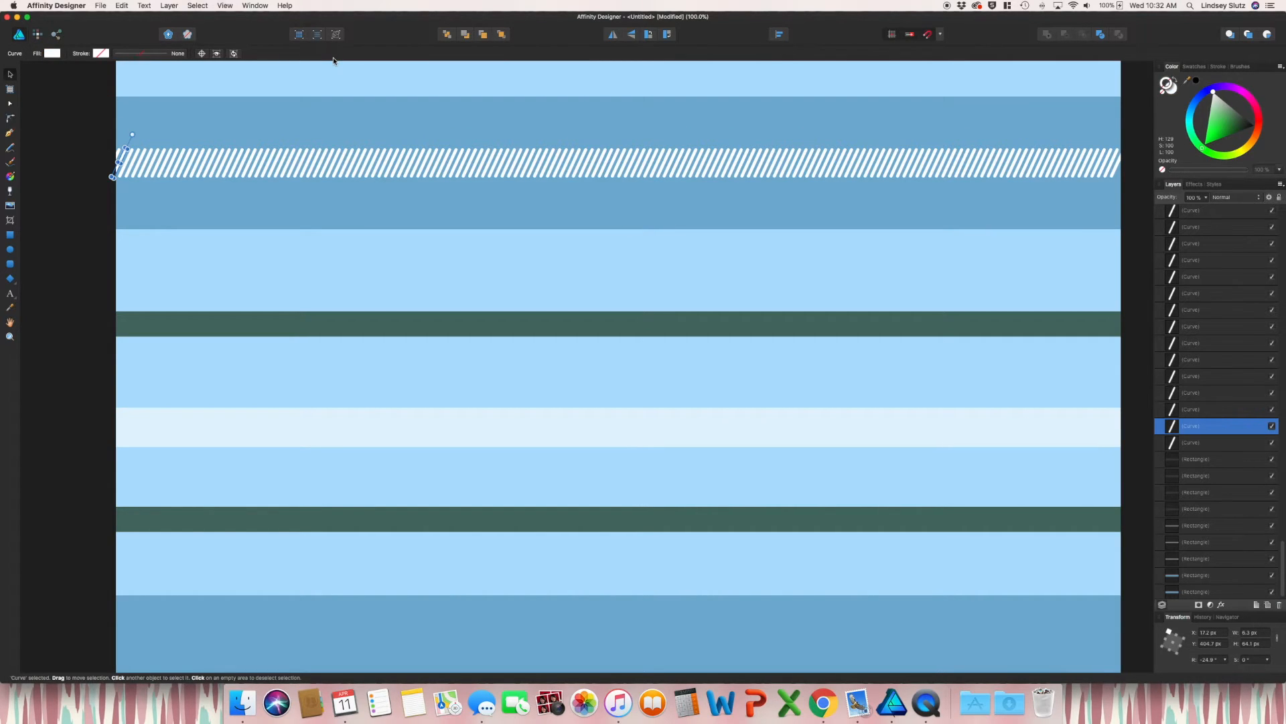
{"action": "mouse_move", "coordinate": [681, 171]}
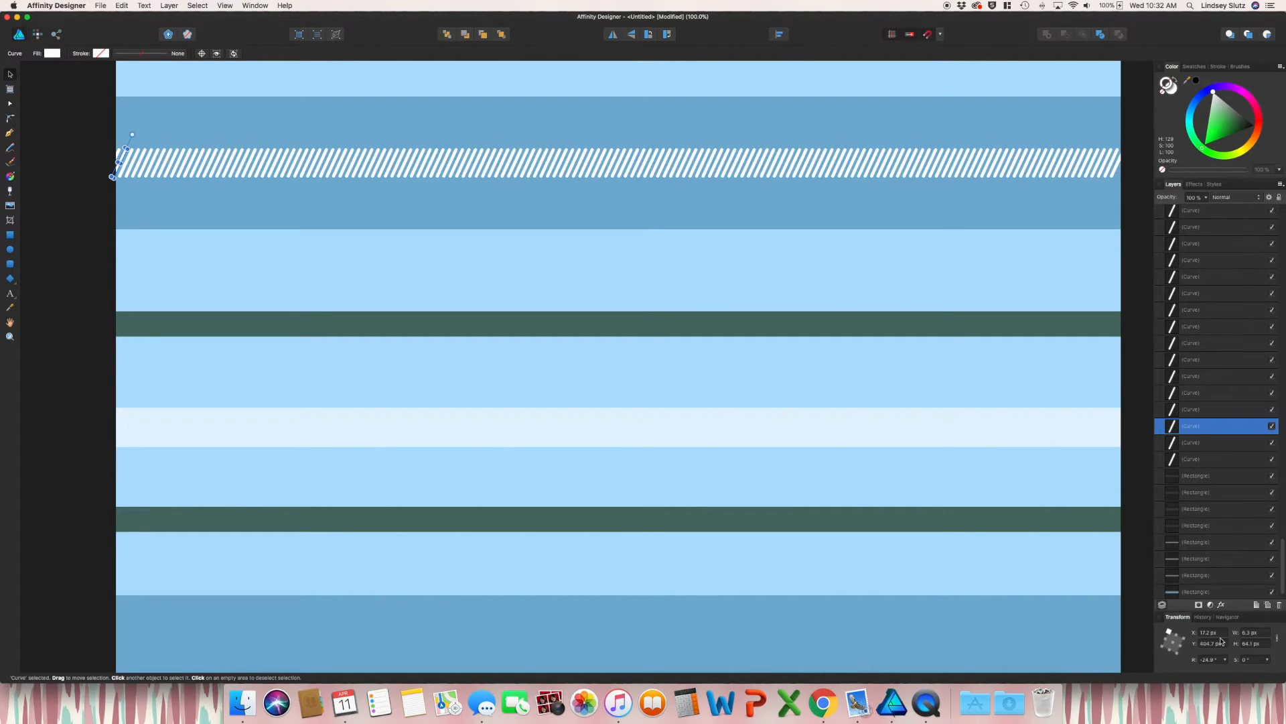
{"action": "left_click", "coordinate": [1210, 633]}
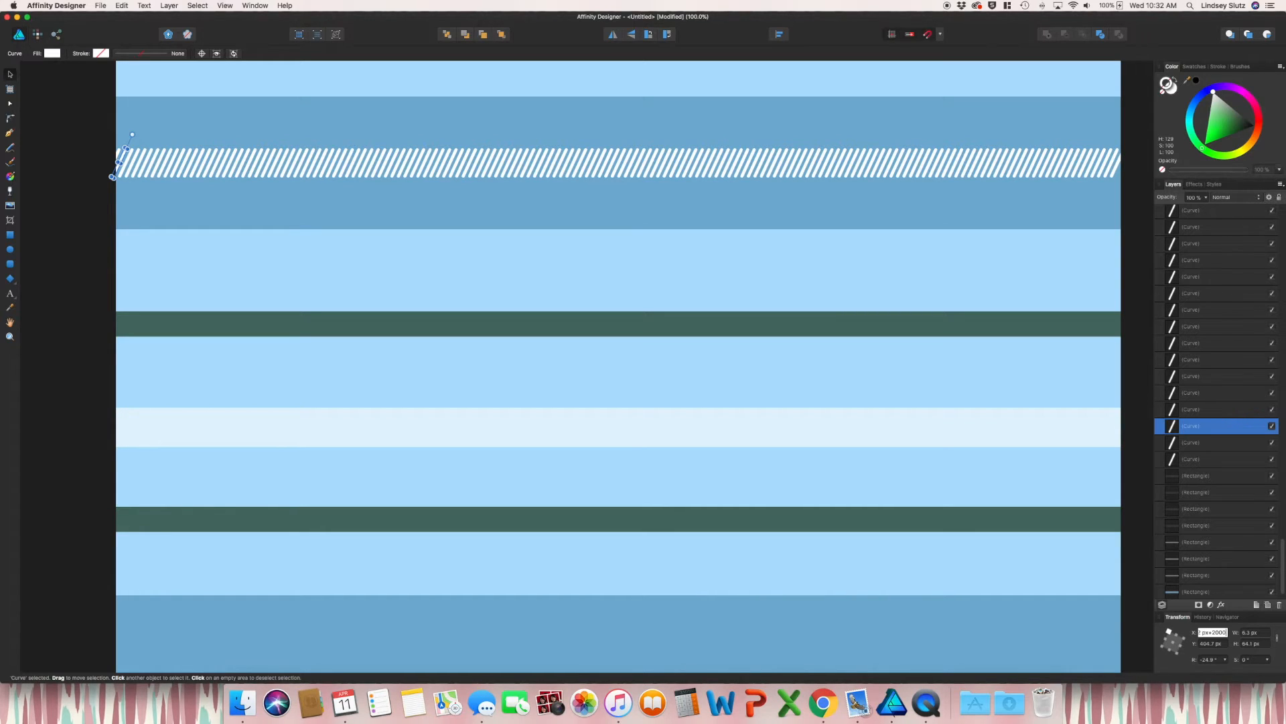
{"action": "left_click_drag", "start_coordinate": [124, 159], "coordinate": [1128, 159]}
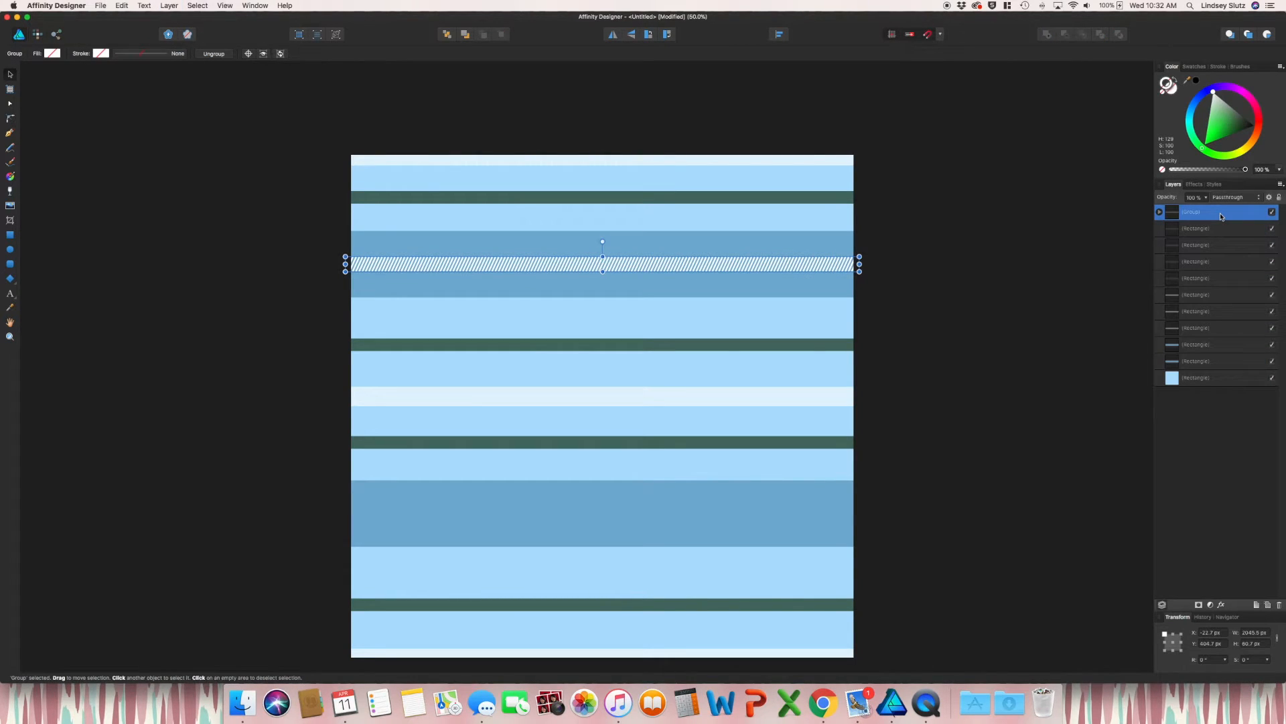
- Copy and paste the hatched stripe group and pick up the copy
{"action": "right_click", "coordinate": [813, 270]}
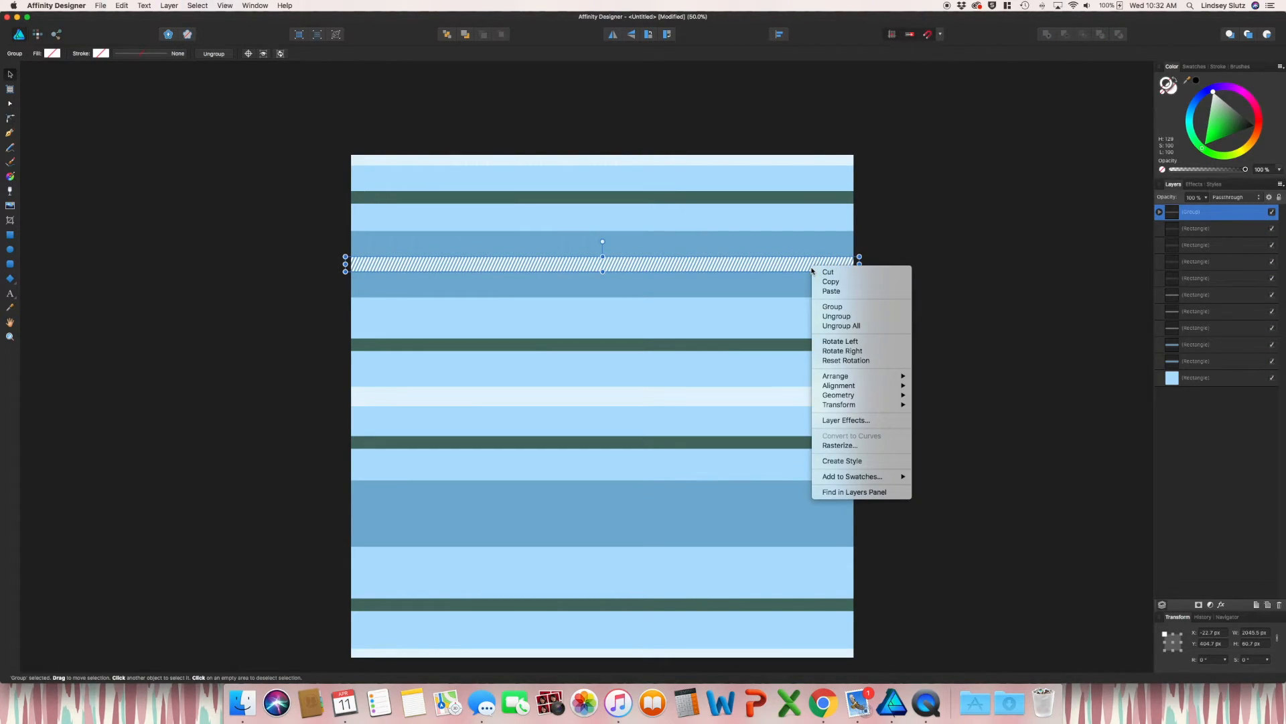
{"action": "mouse_move", "coordinate": [946, 233]}
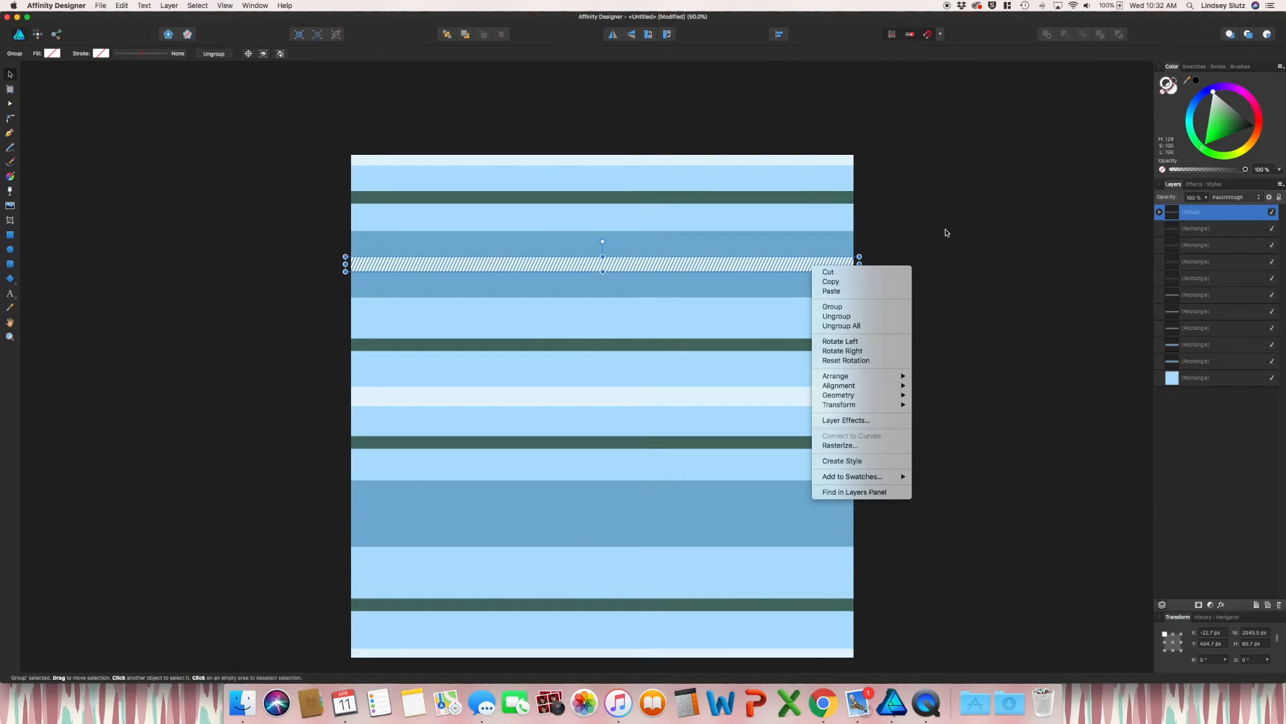
{"action": "left_click", "coordinate": [777, 304]}
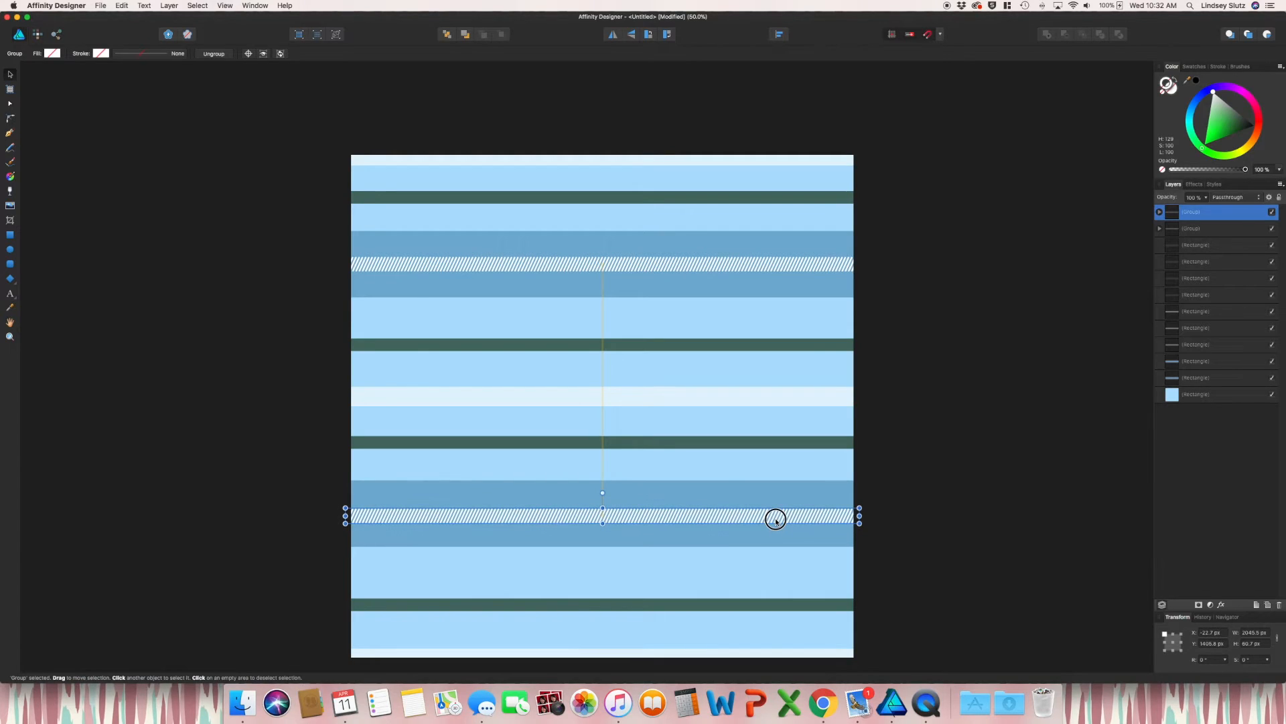
{"action": "left_click", "coordinate": [951, 555]}
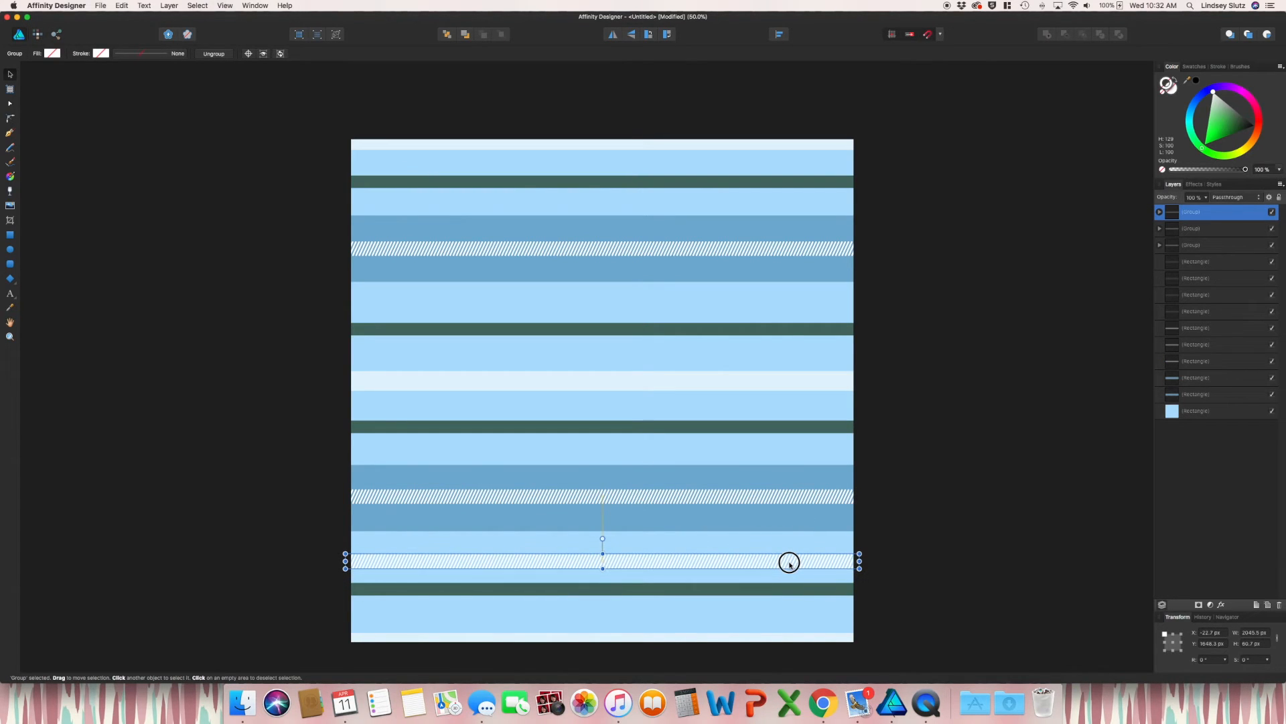
- Drag the hatched stripe copy into place over the lower dark-blue band
{"action": "left_click_drag", "start_coordinate": [789, 562], "coordinate": [789, 590]}
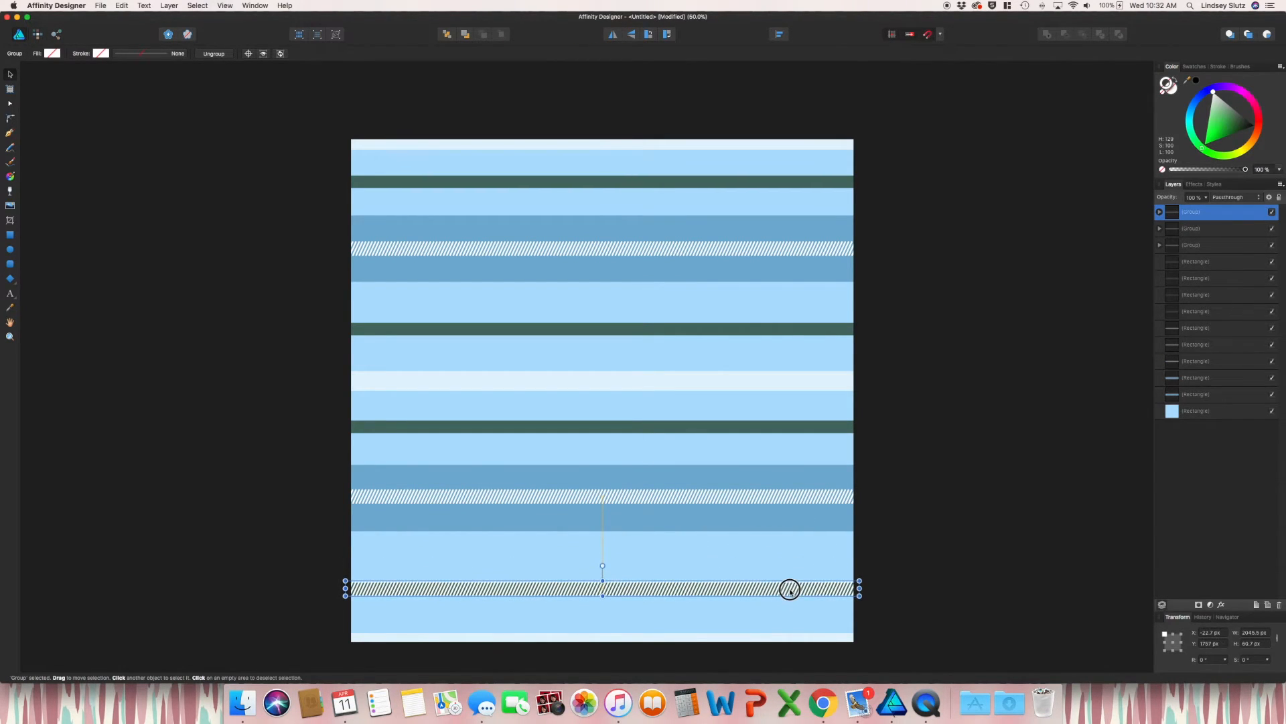
{"action": "left_click_drag", "start_coordinate": [791, 590], "coordinate": [791, 610]}
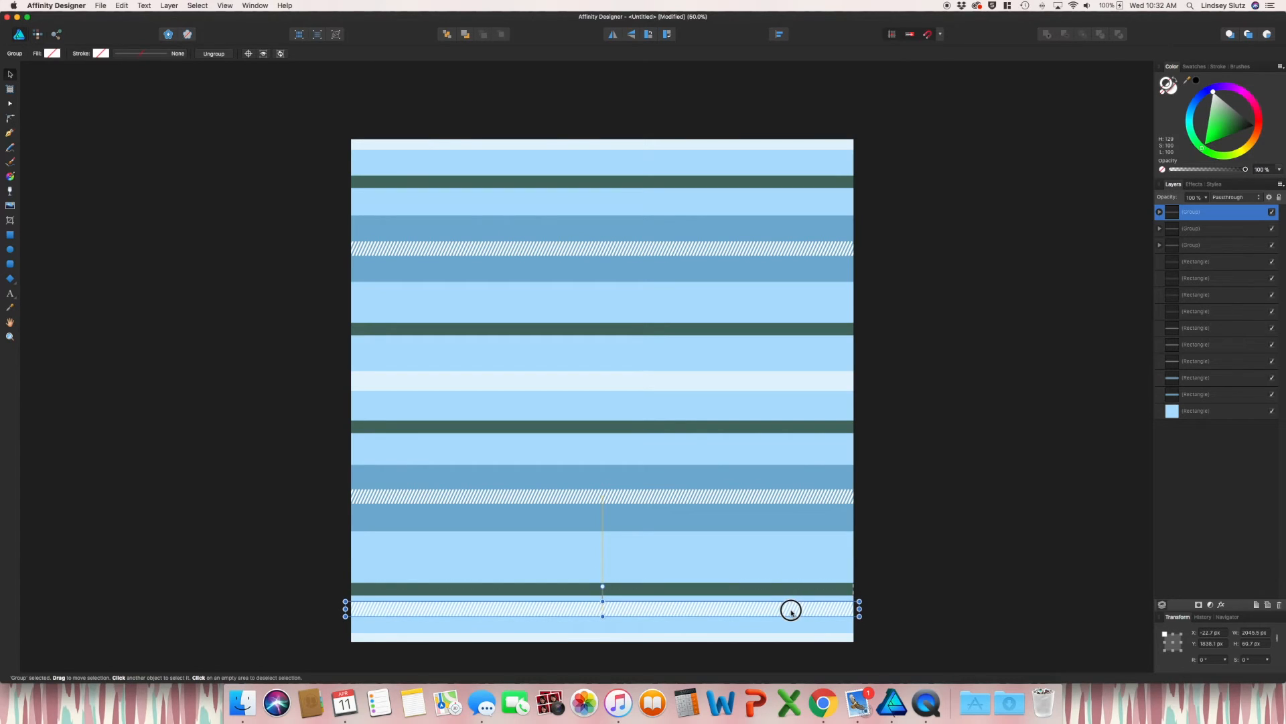
{"action": "left_click_drag", "start_coordinate": [791, 610], "coordinate": [799, 337]}
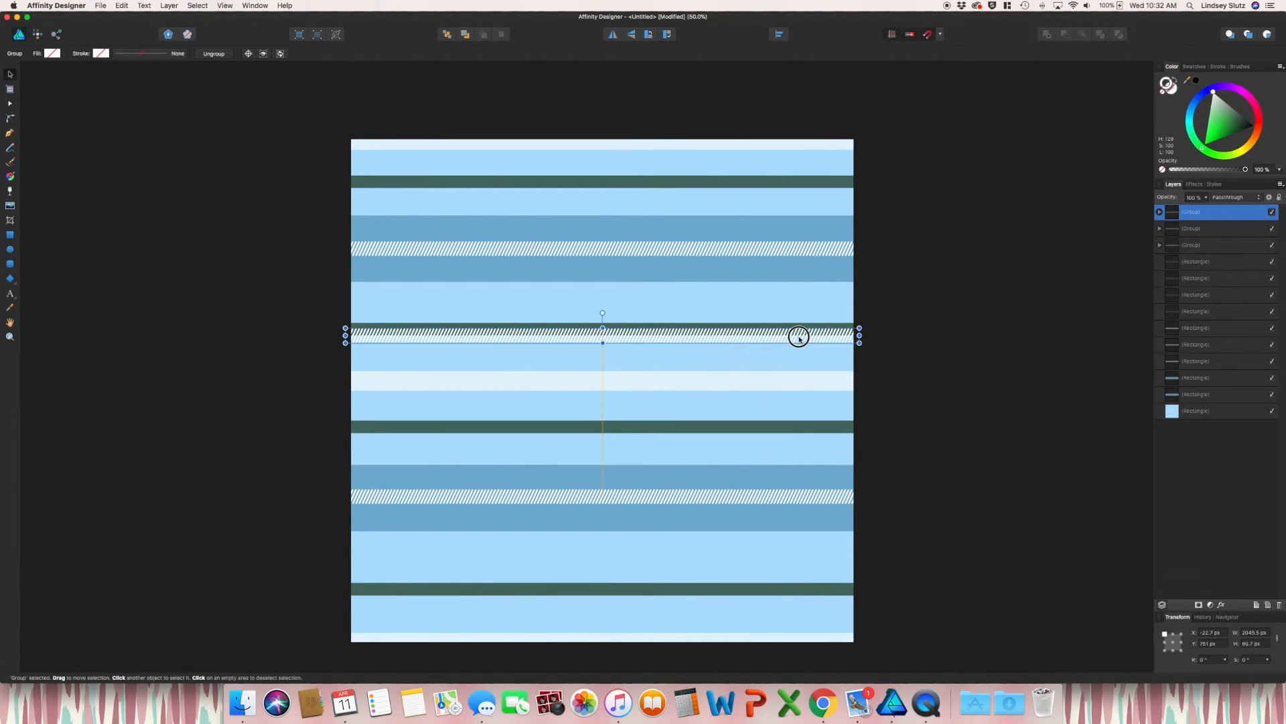
{"action": "left_click_drag", "start_coordinate": [798, 336], "coordinate": [805, 276]}
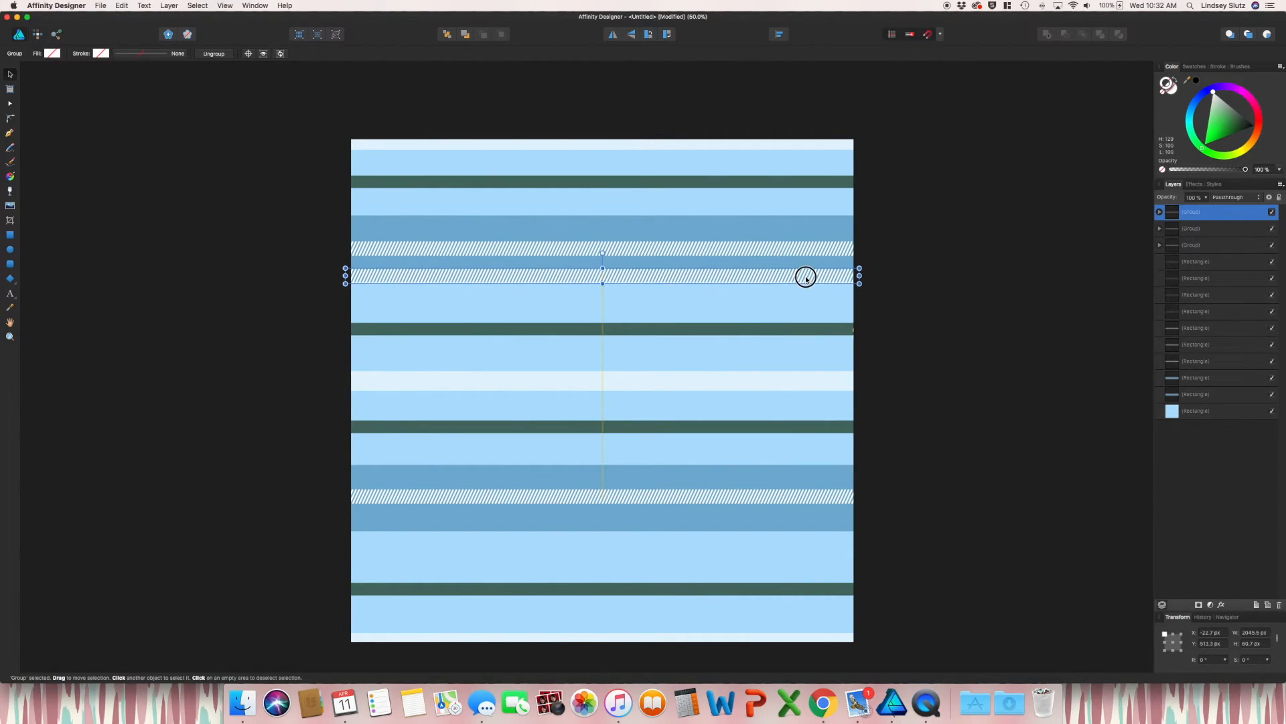
{"action": "left_click_drag", "start_coordinate": [806, 276], "coordinate": [603, 496]}
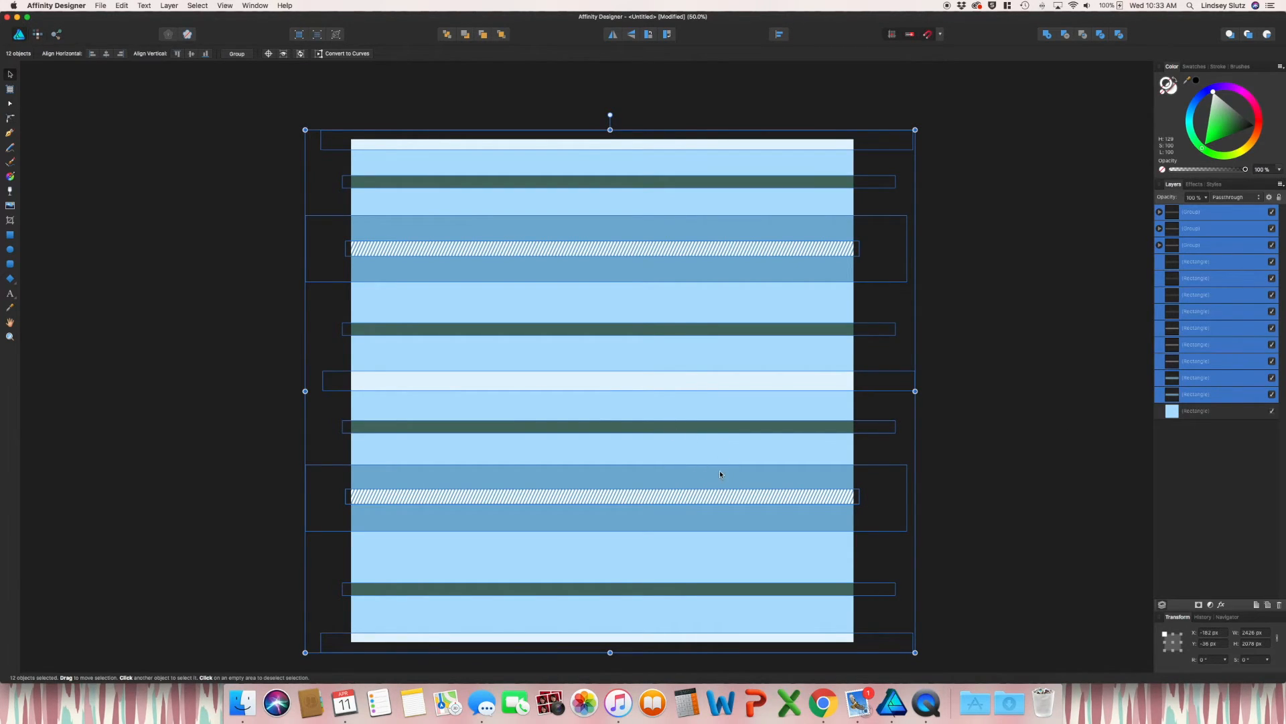
- Group all horizontal stripes and rotate a duplicate 90° to form the vertical plaid stripes
{"action": "right_click", "coordinate": [721, 474]}
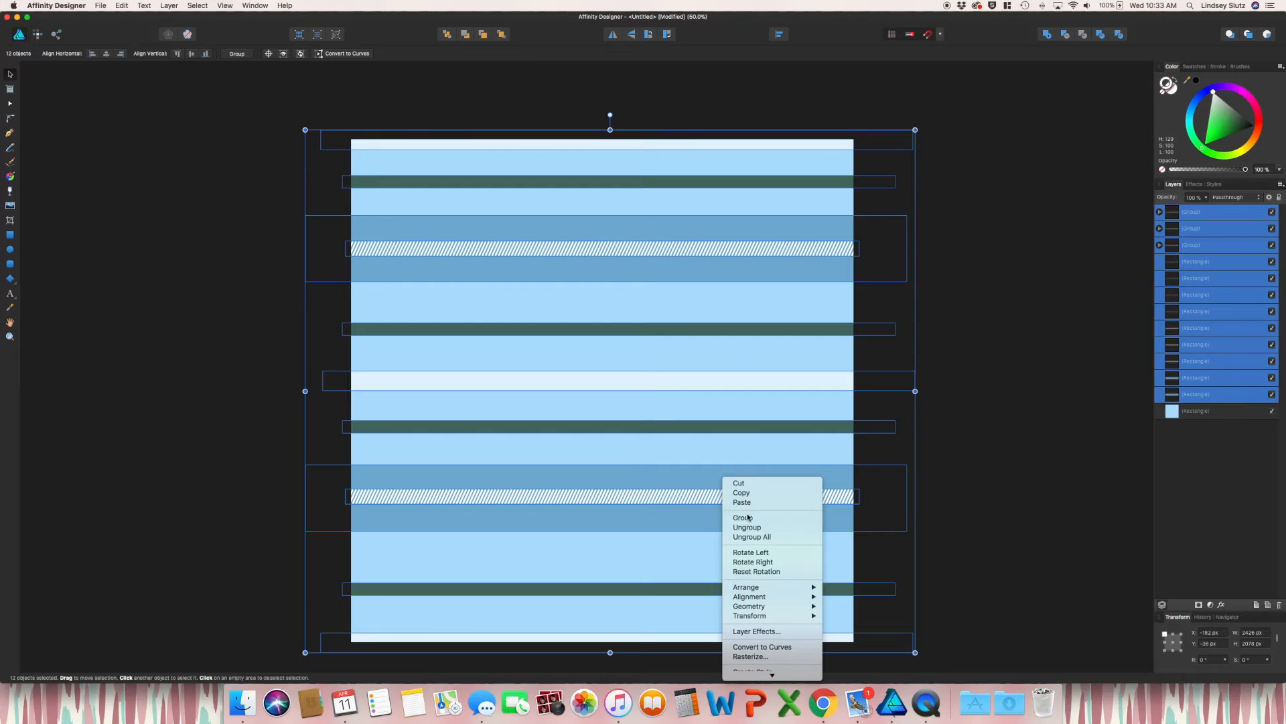
{"action": "left_click", "coordinate": [742, 518]}
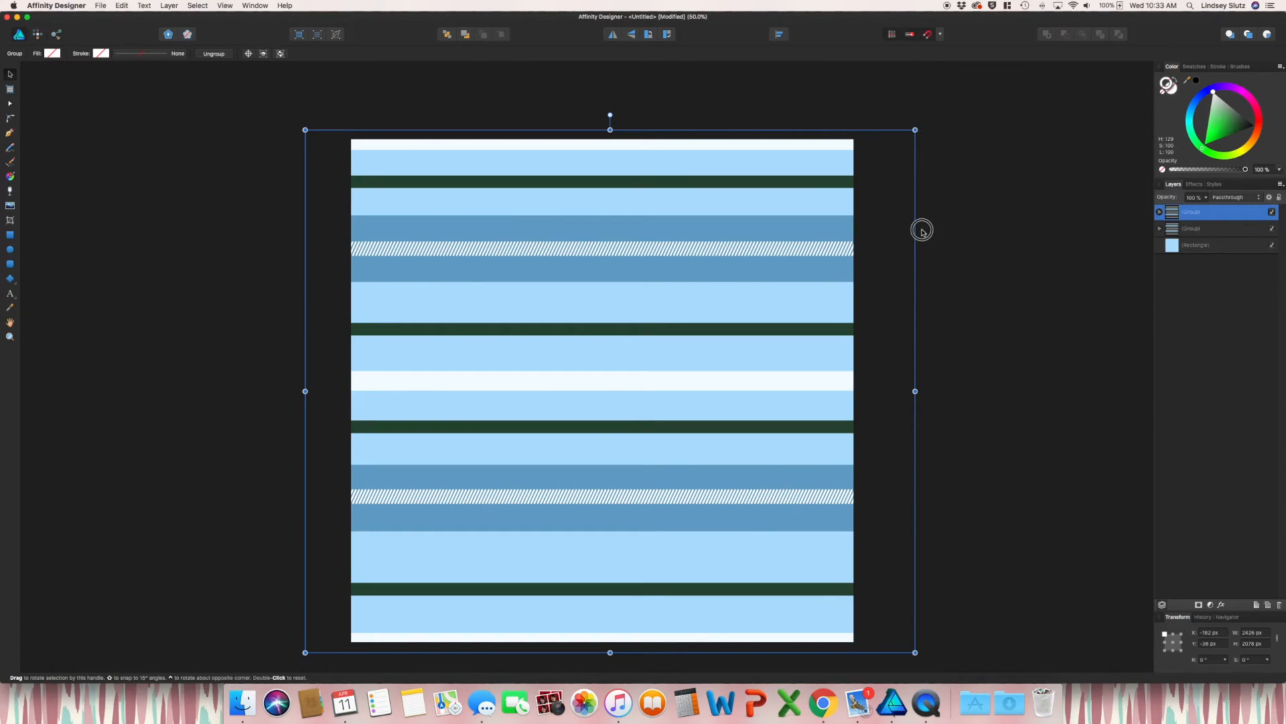
{"action": "left_click_drag", "start_coordinate": [921, 229], "coordinate": [922, 568]}
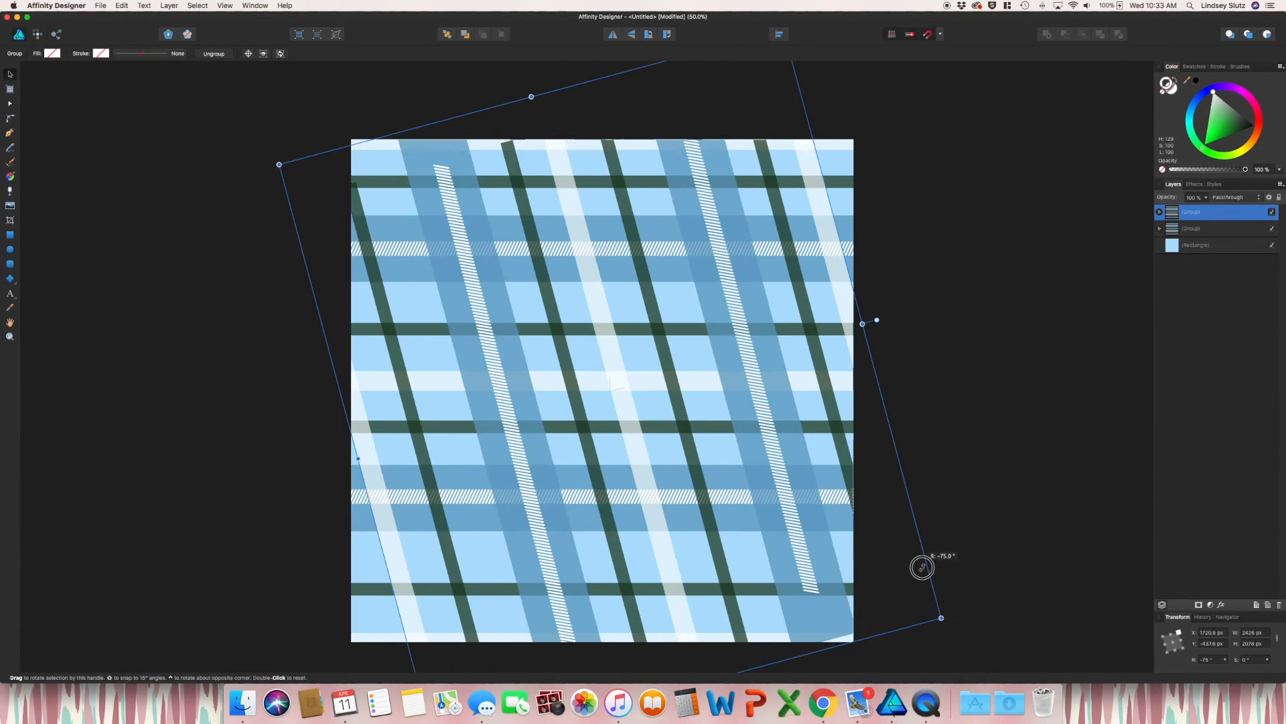
{"action": "left_click_drag", "start_coordinate": [920, 567], "coordinate": [867, 666]}
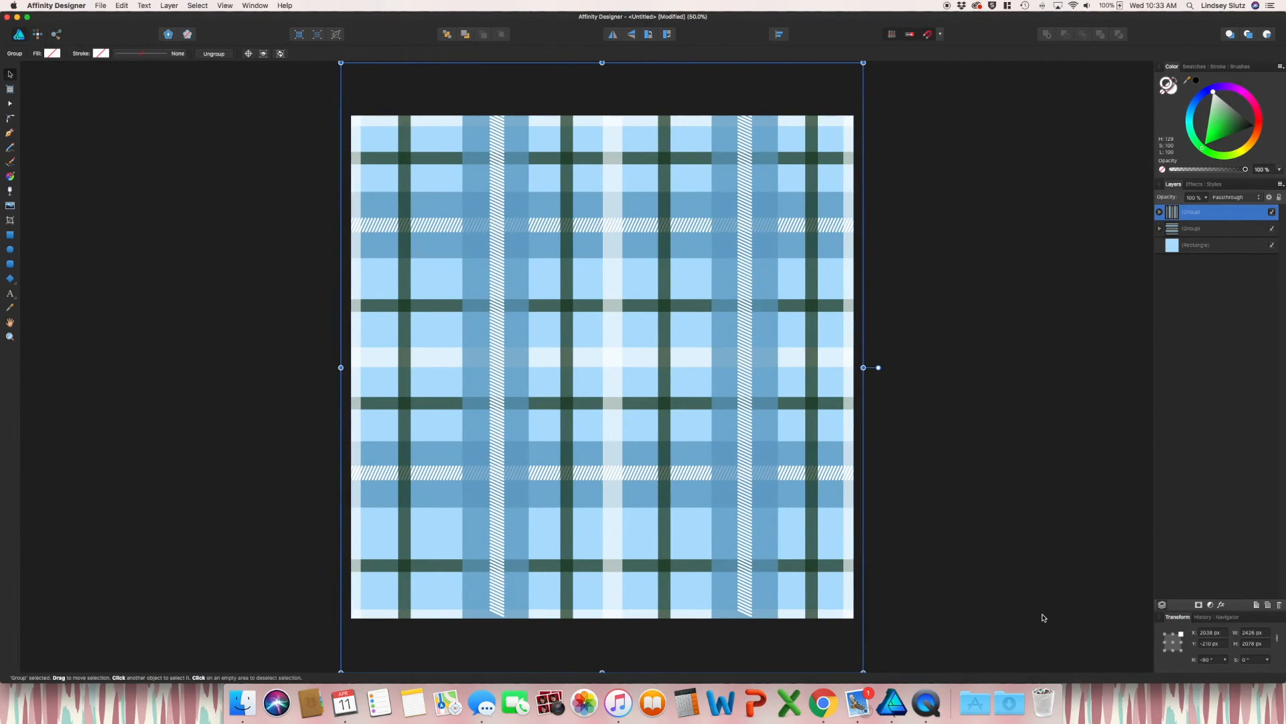
{"action": "mouse_move", "coordinate": [1073, 579]}
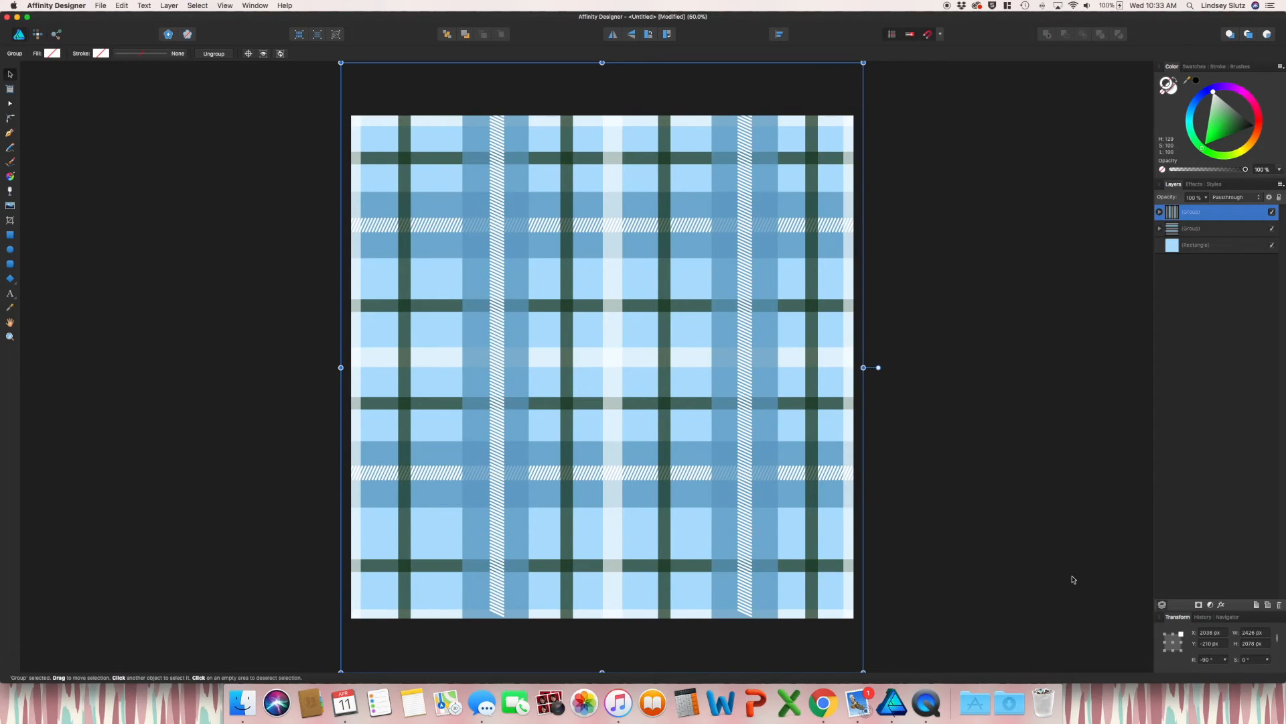
- Lower the top vertical stripe group's opacity so the horizontal bands show through the crossings
{"action": "left_click", "coordinate": [600, 370]}
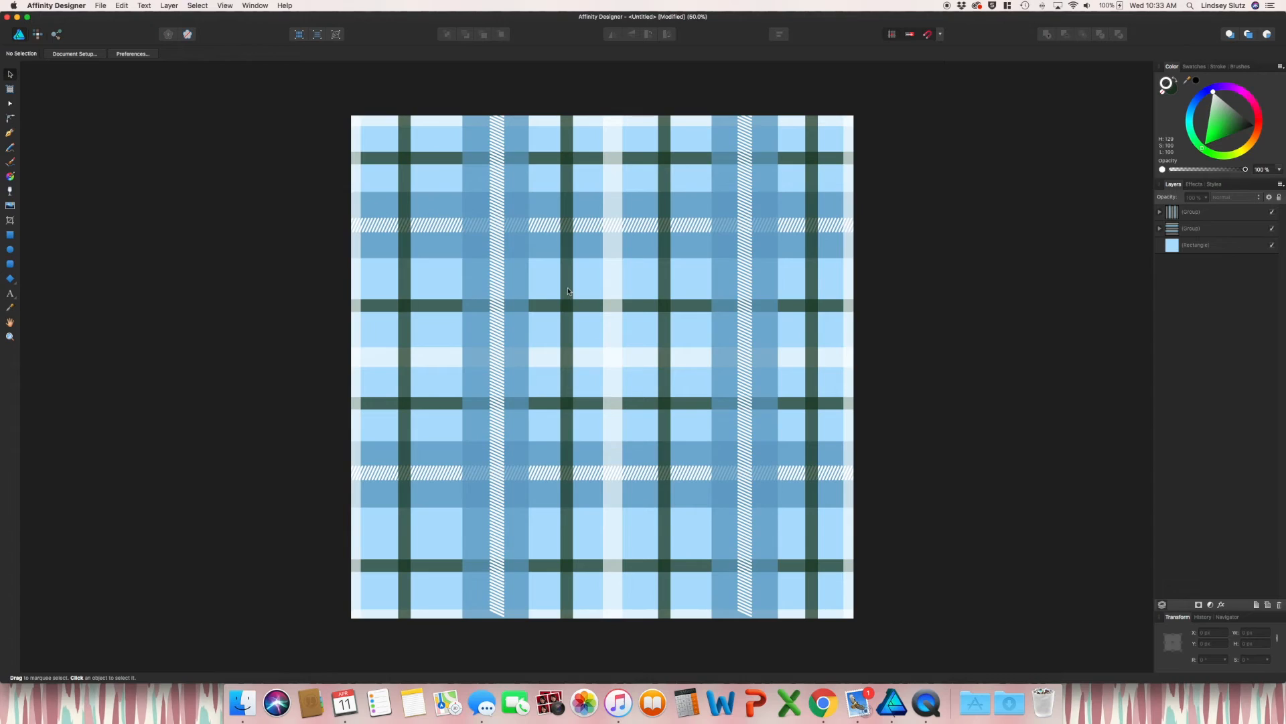
{"action": "mouse_move", "coordinate": [633, 359]}
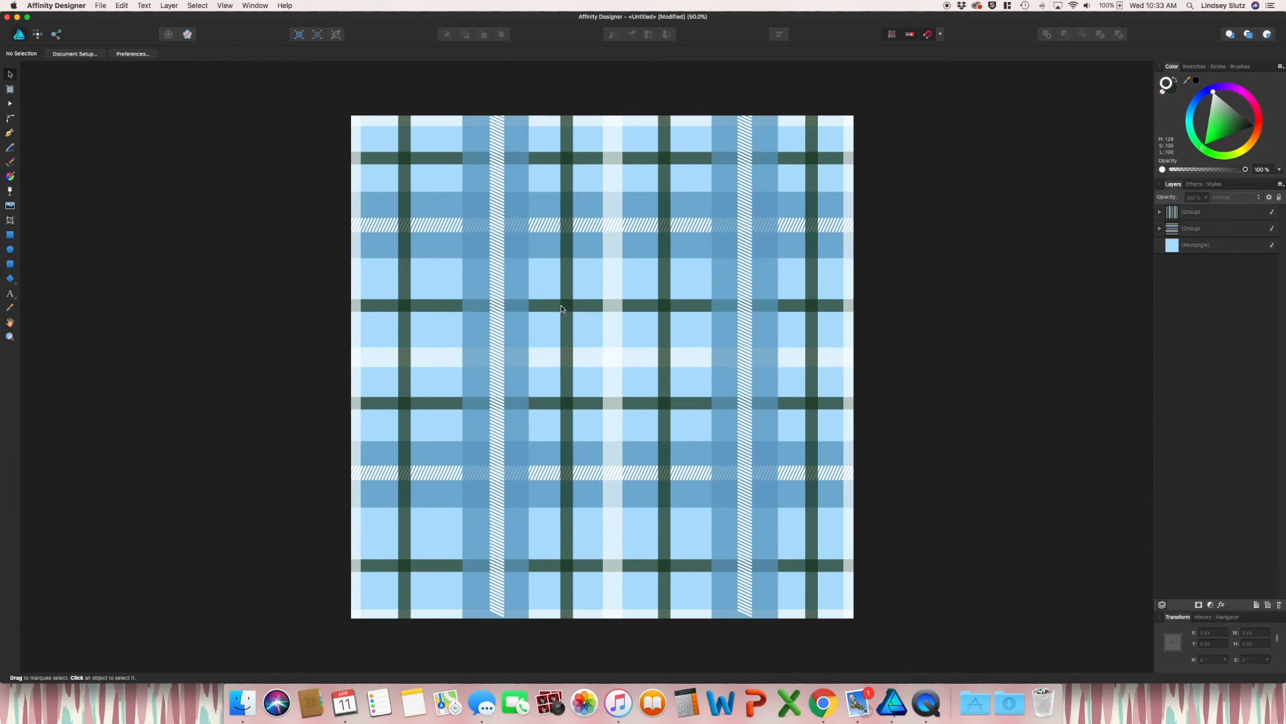
{"action": "mouse_move", "coordinate": [455, 311]}
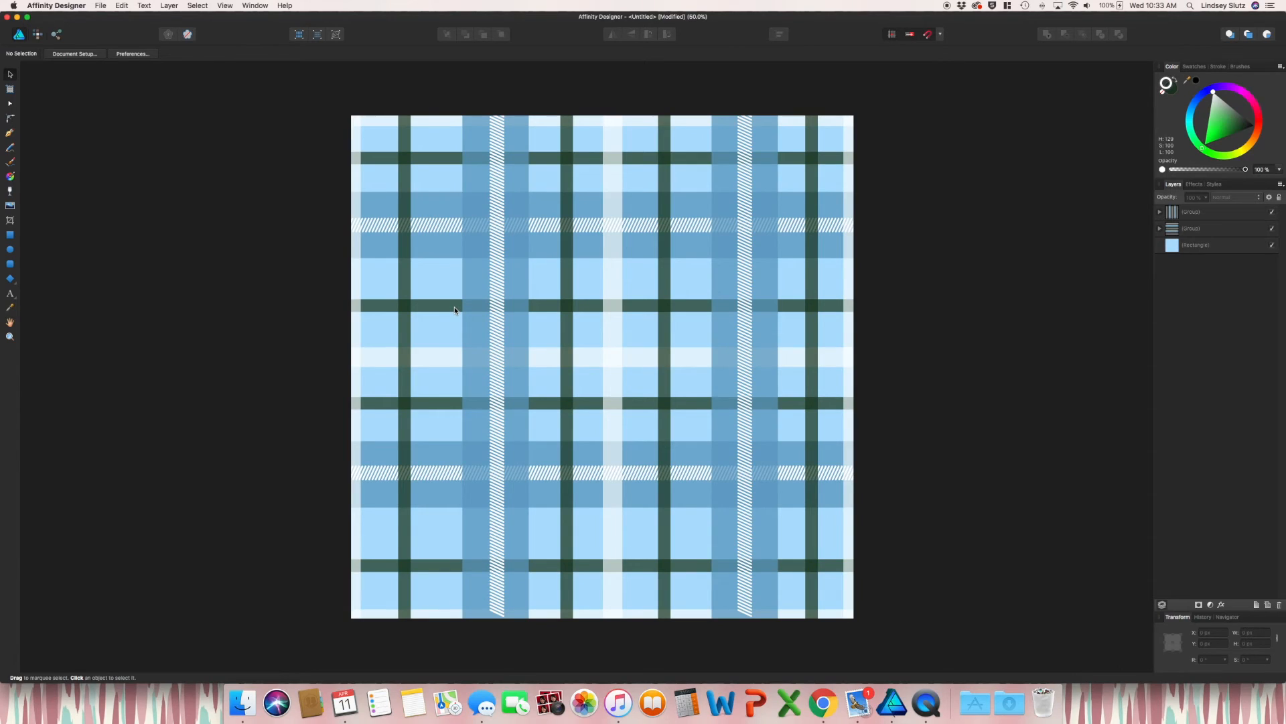
{"action": "mouse_move", "coordinate": [892, 290]}
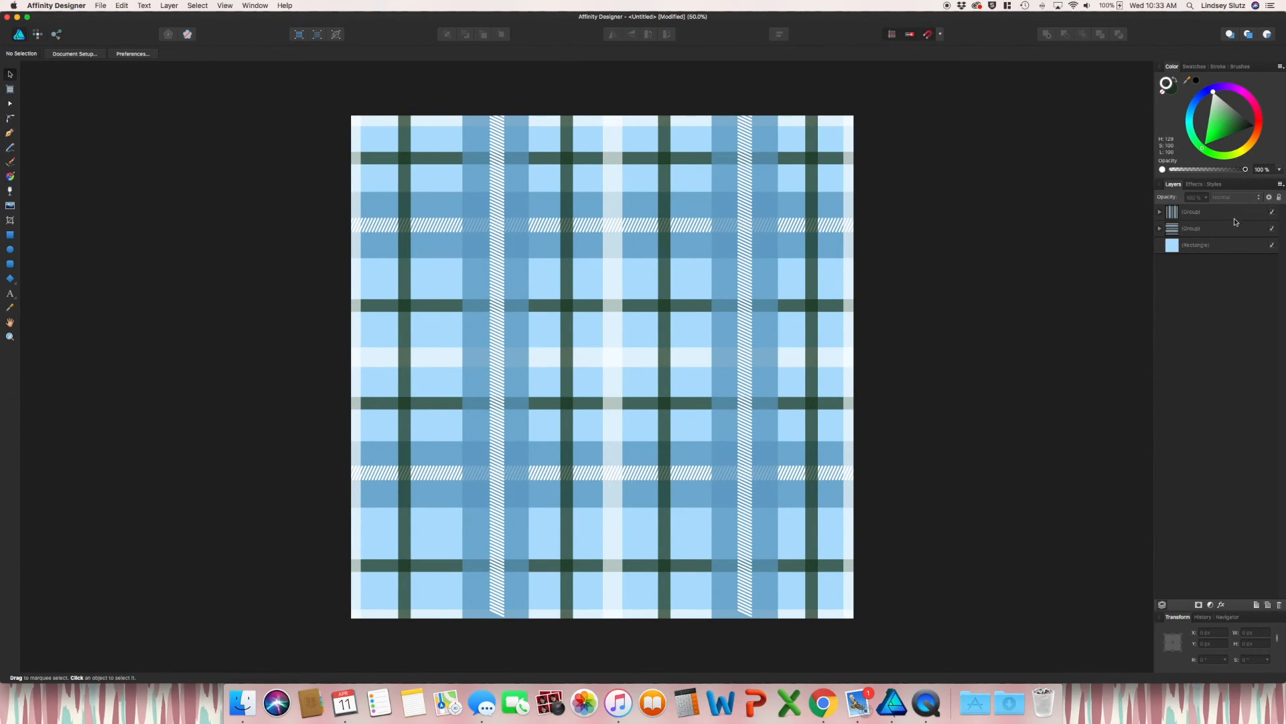
{"action": "left_click", "coordinate": [1212, 212]}
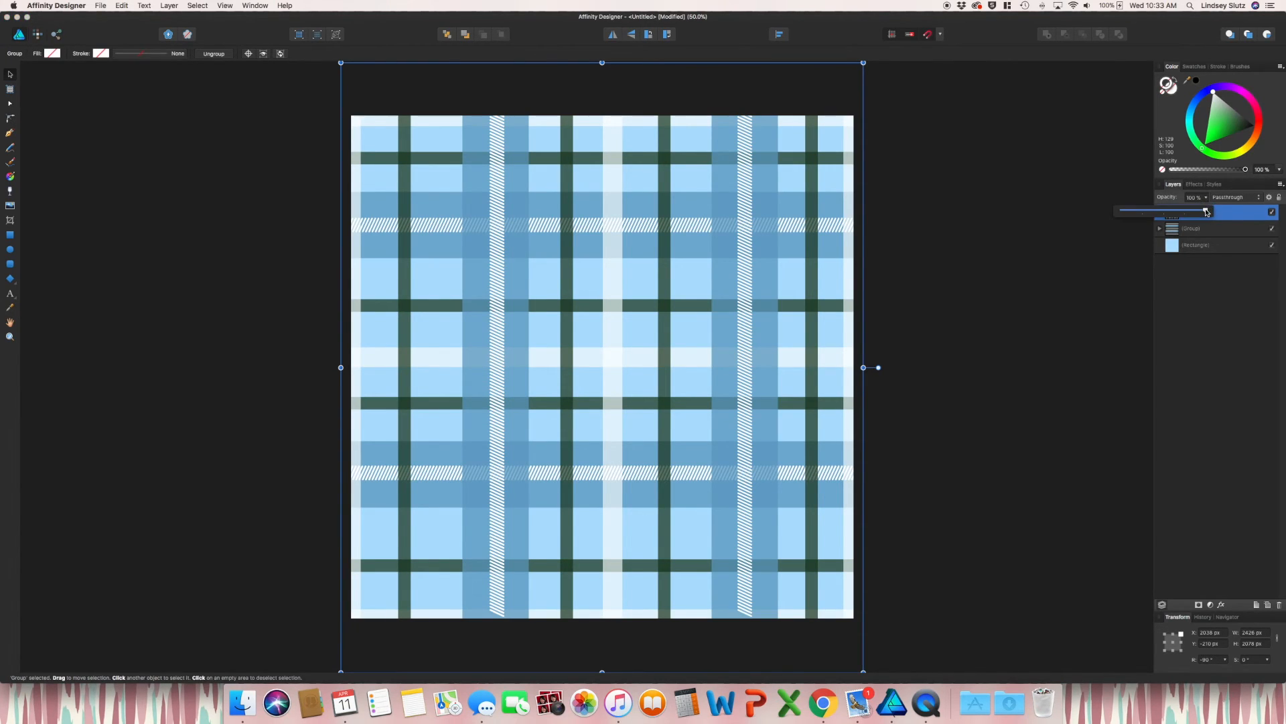
{"action": "left_click_drag", "start_coordinate": [1206, 211], "coordinate": [1189, 210]}
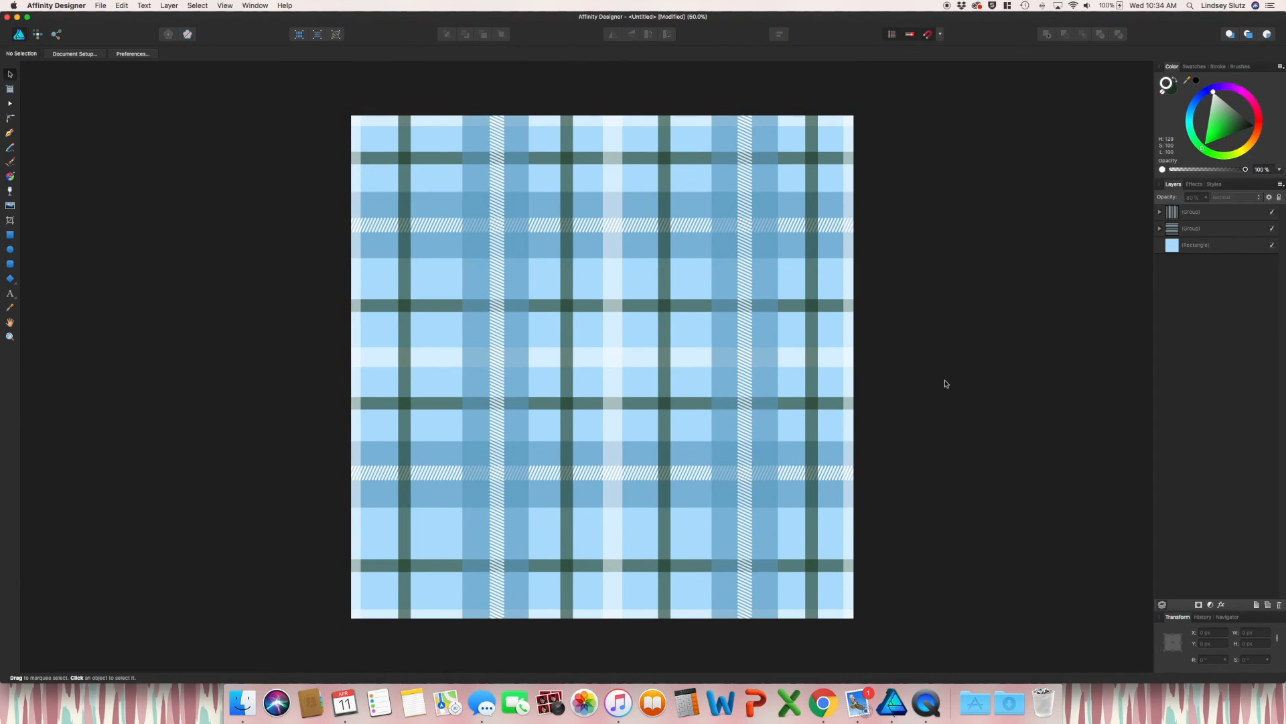
{"action": "mouse_move", "coordinate": [874, 555]}
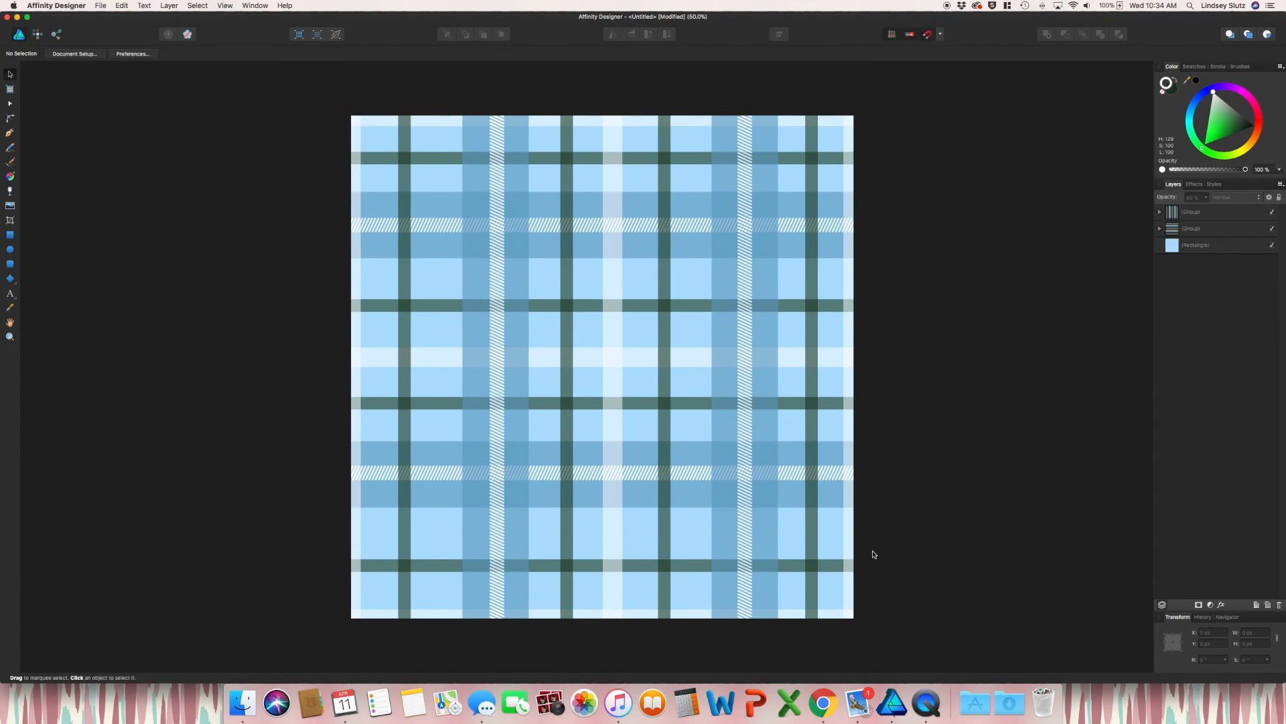